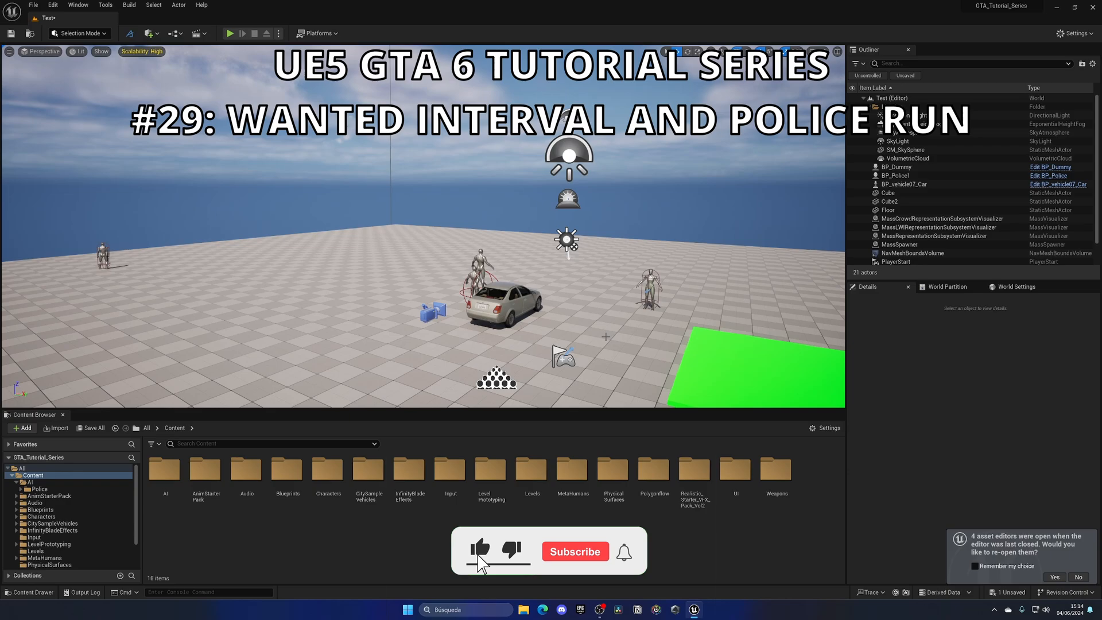
# Show the Blueprints folder's assets in the Content Browser
pyautogui.click(574, 551)
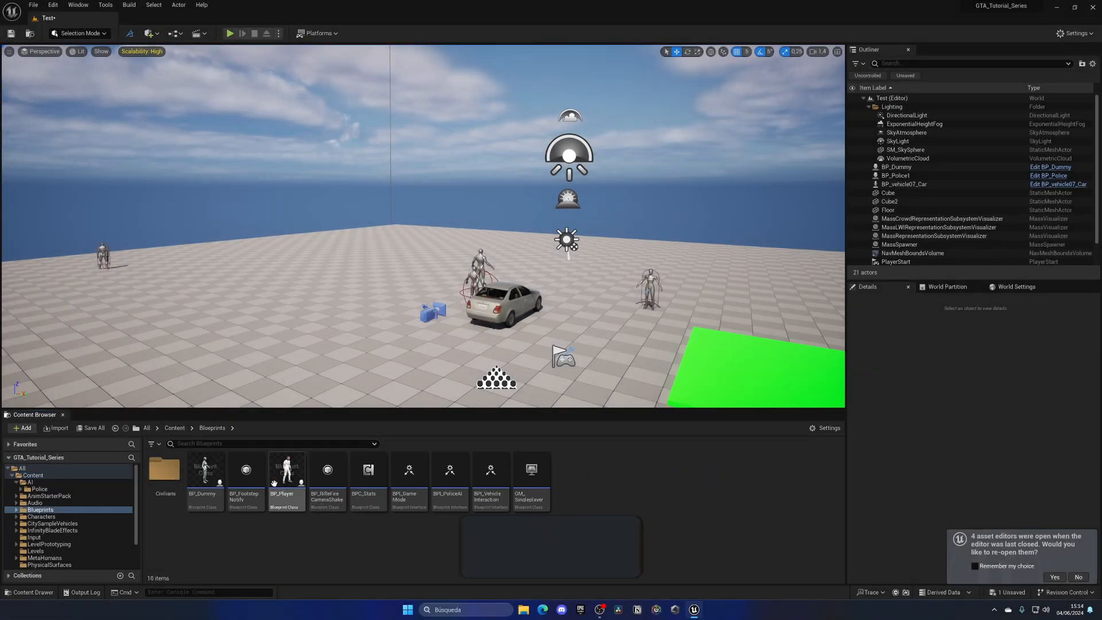
# In BP_Player, insert a Do Once before the wanted-level increase, reset by the 3-second Delay's Completed pin
pyautogui.doubleClick(286, 470)
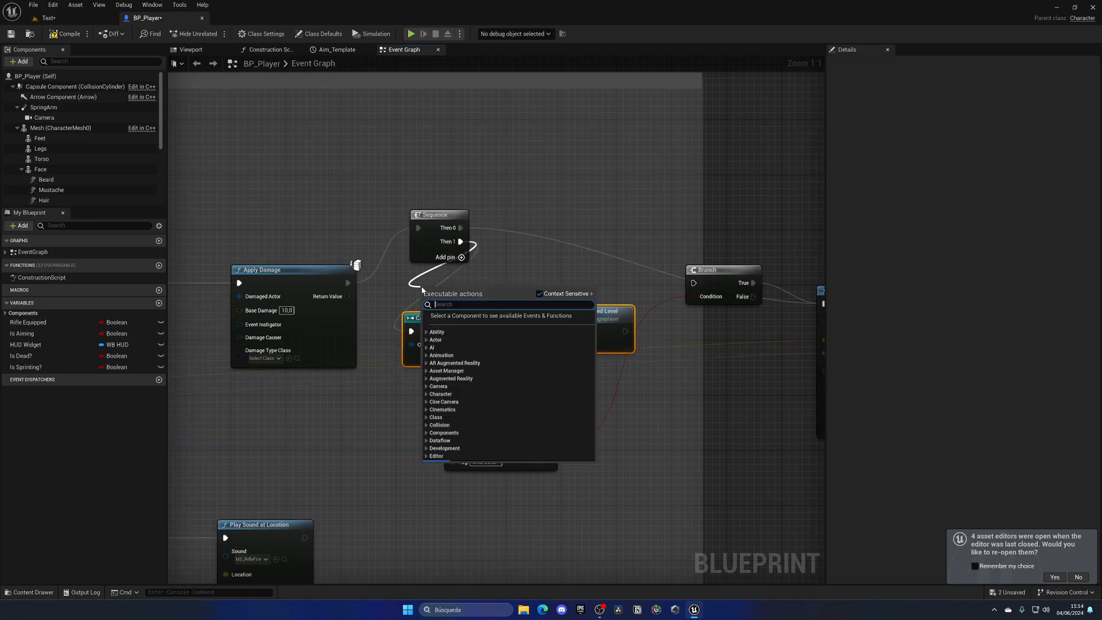
pyautogui.write('do on')
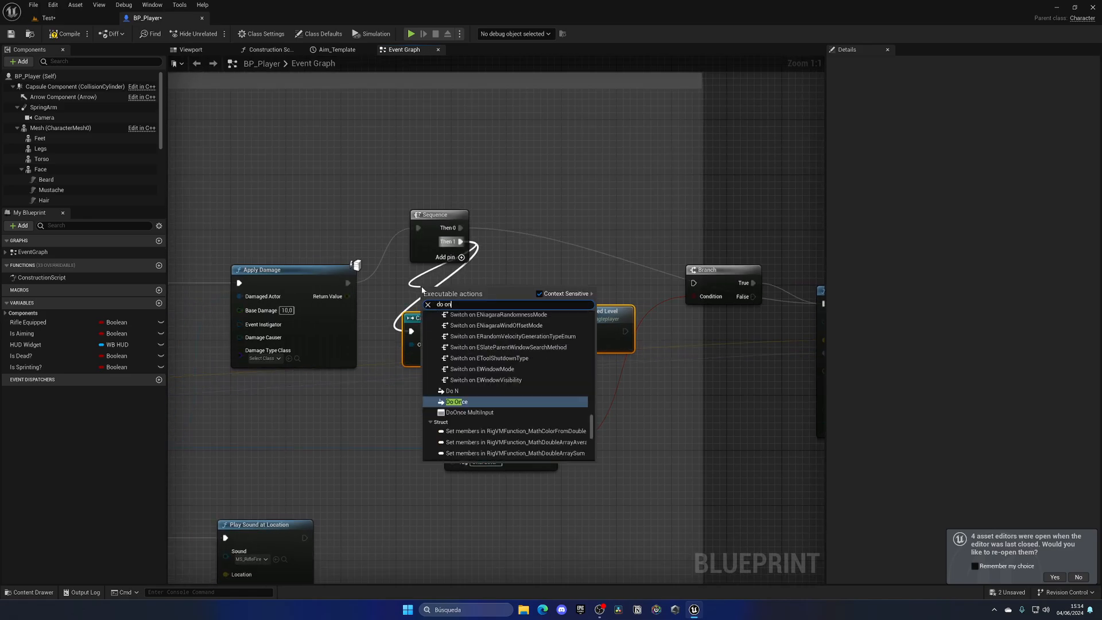
pyautogui.click(456, 402)
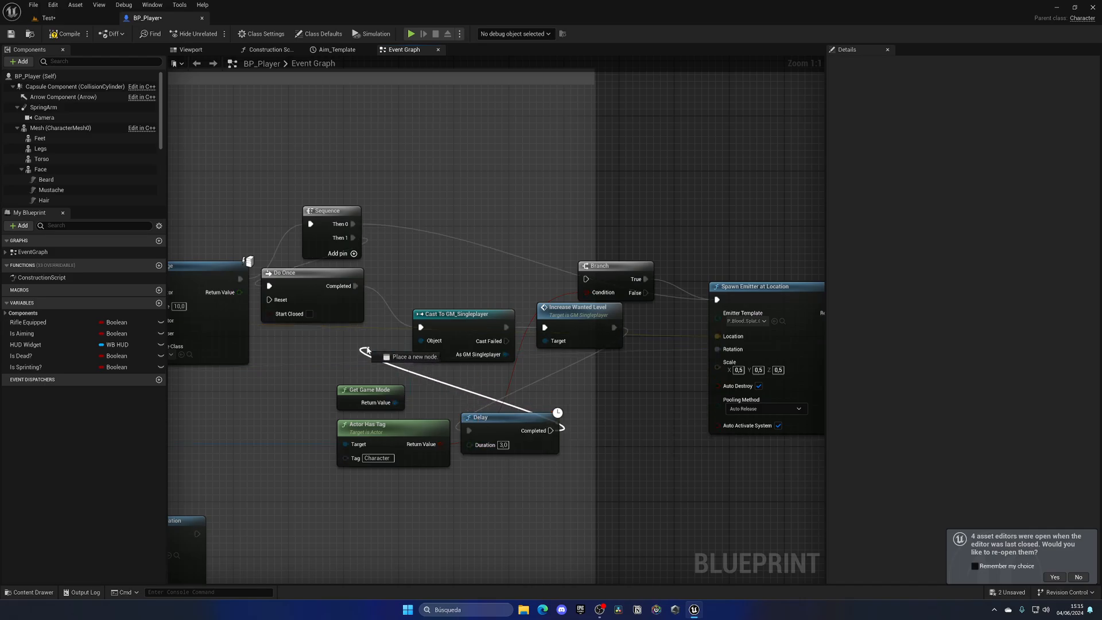
pyautogui.click(67, 34)
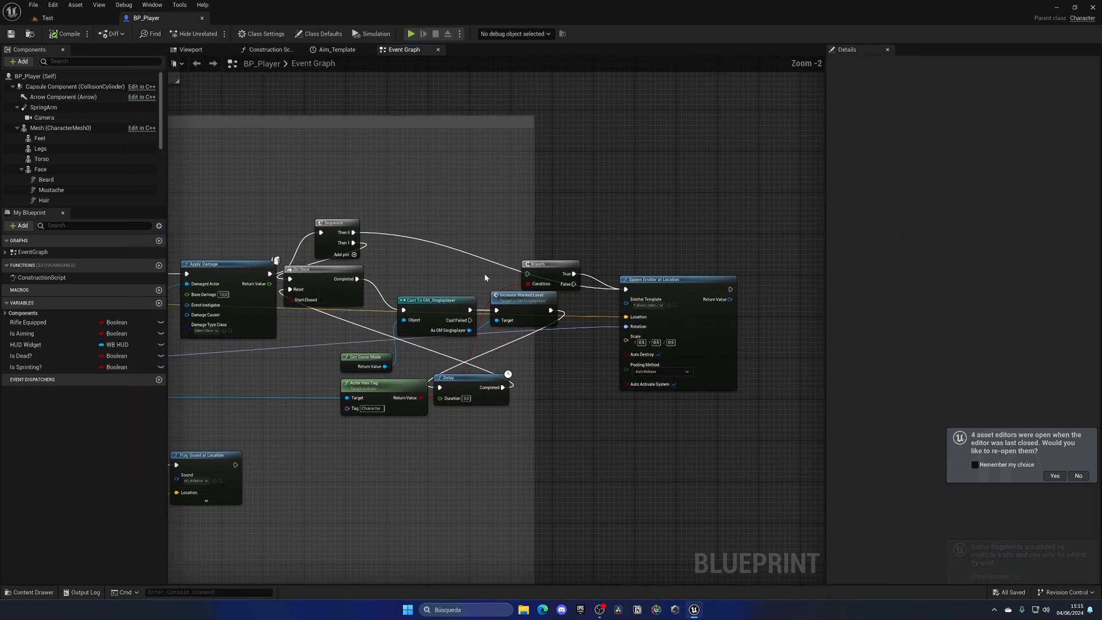
# Move the Branch node higher in BP_Player's graph
pyautogui.moveTo(522, 295); pyautogui.dragTo(522, 324)
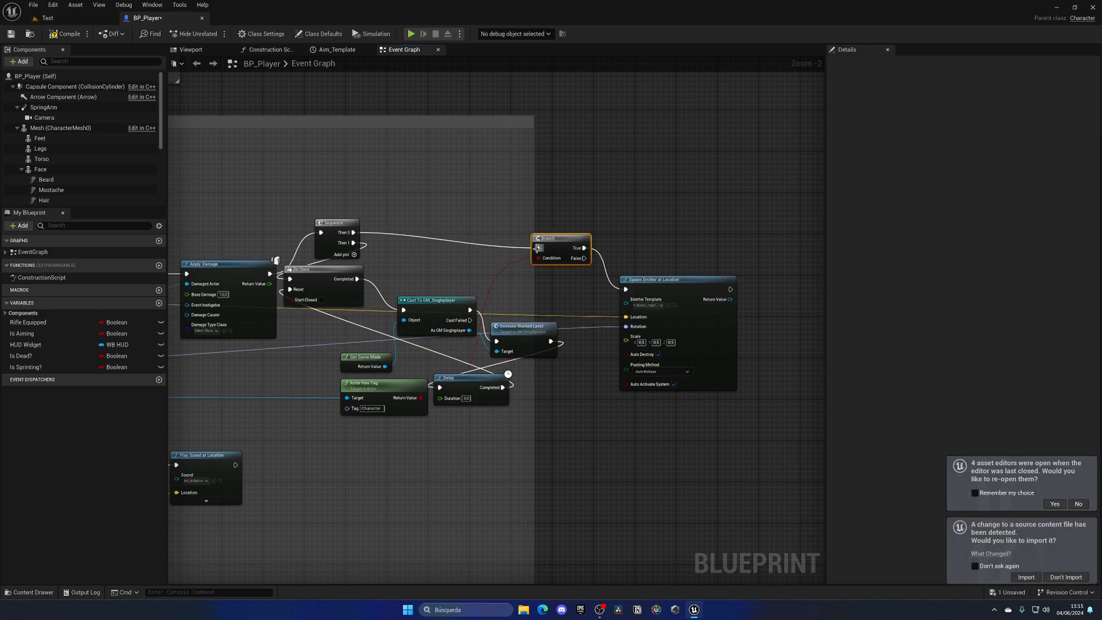
pyautogui.moveTo(559, 226)
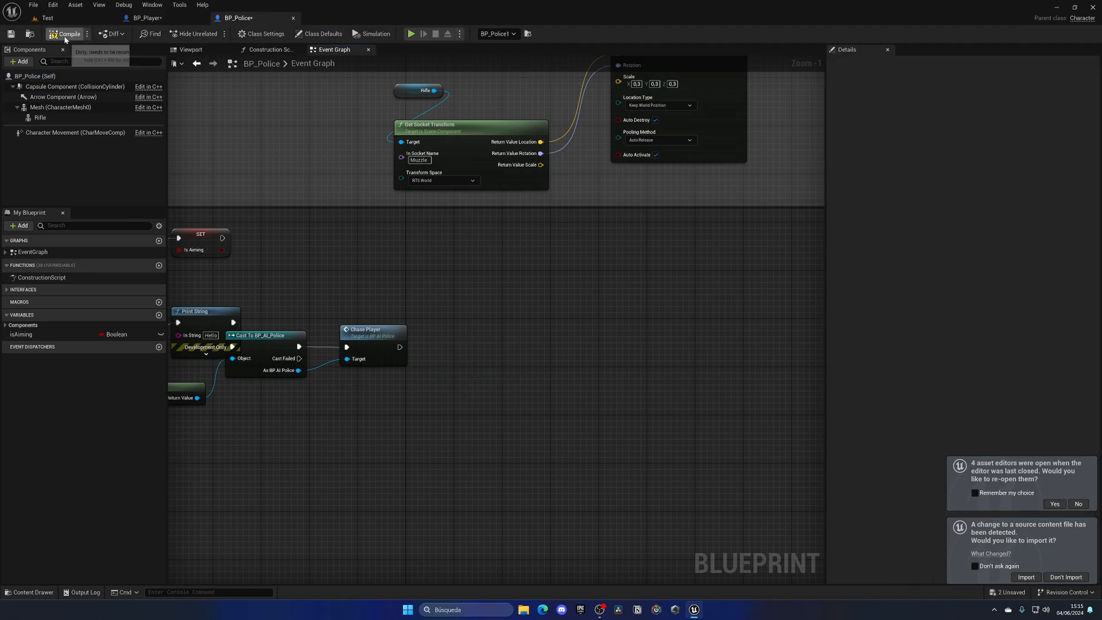
# In BP_Police, set Character Movement's Max Walk Speed to 350.0 after Chase Player
pyautogui.click(76, 132)
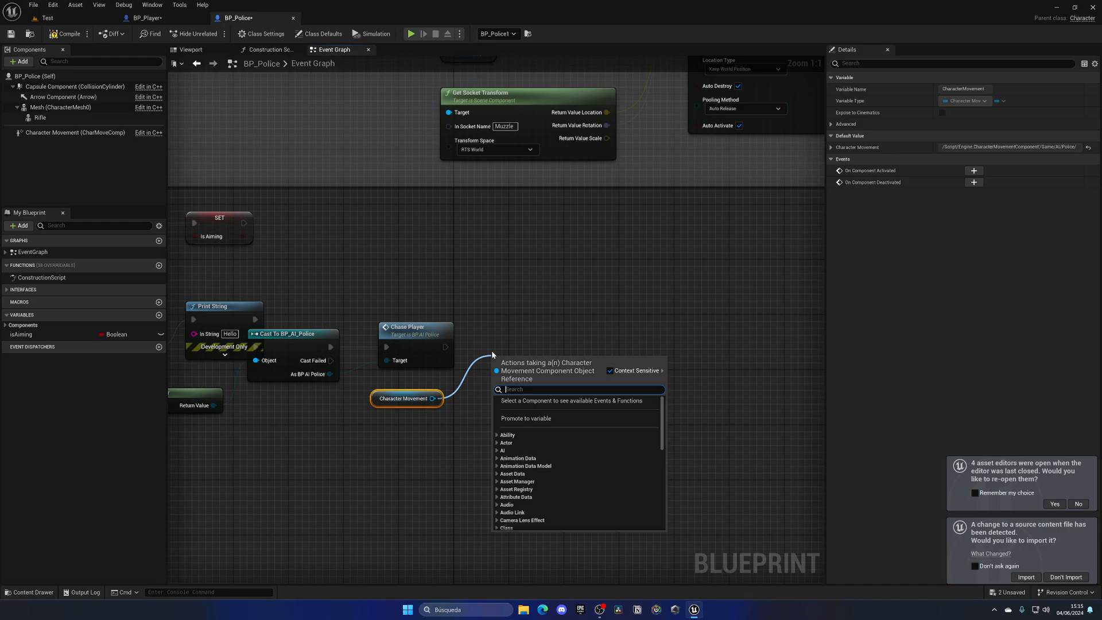
pyautogui.click(534, 355)
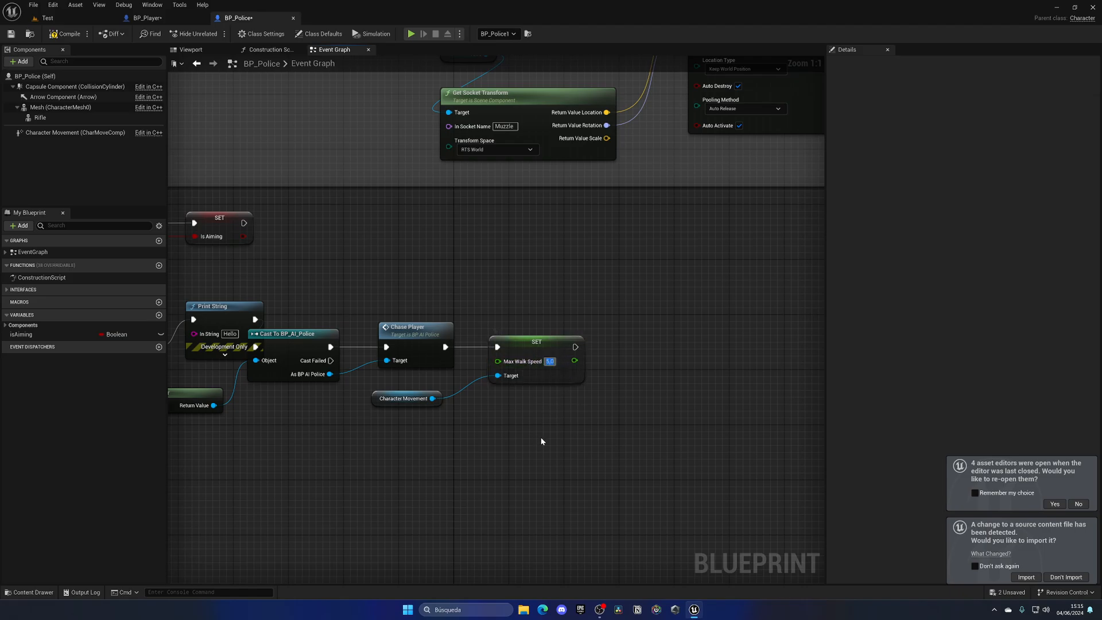
pyautogui.write('350.0')
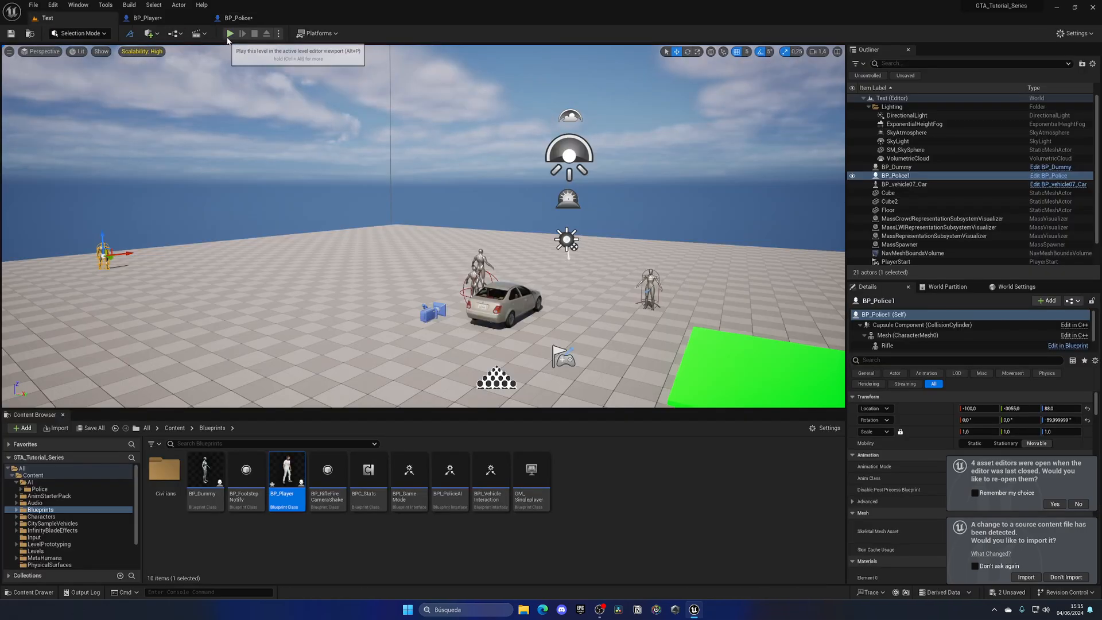
# Play-test the level twice to check the police chase behaviour
pyautogui.click(228, 34)
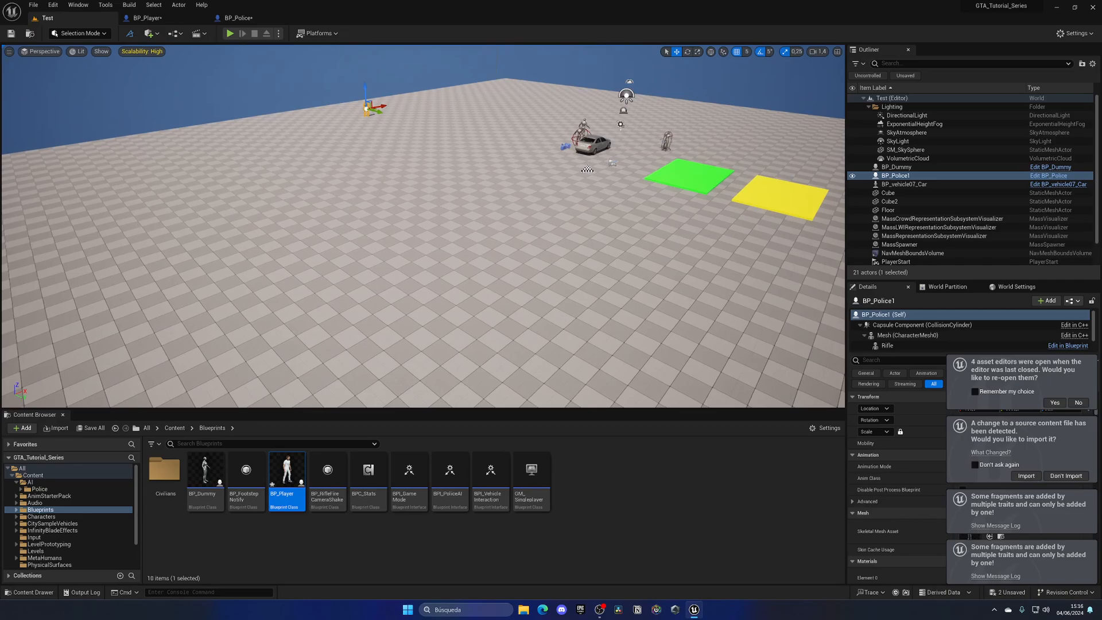
pyautogui.click(230, 33)
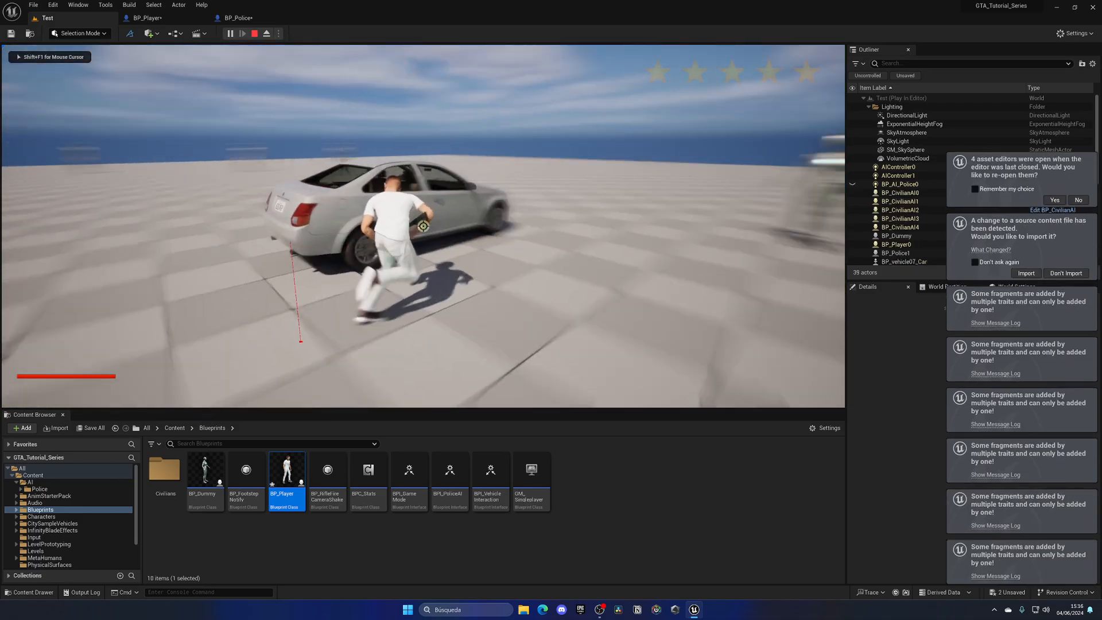
pyautogui.click(255, 33)
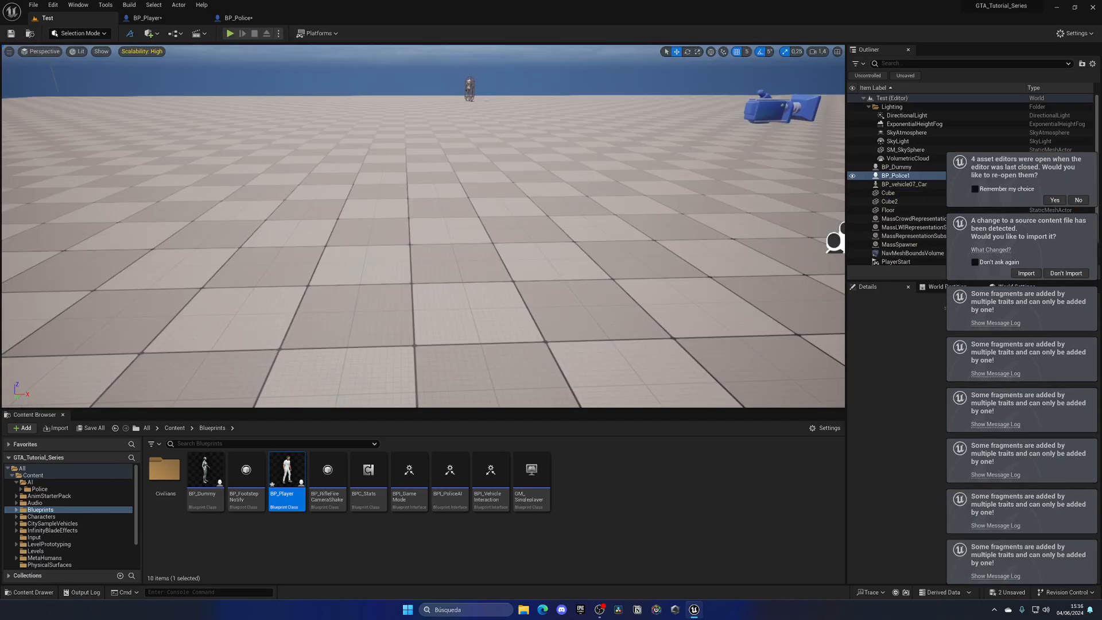
pyautogui.click(230, 34)
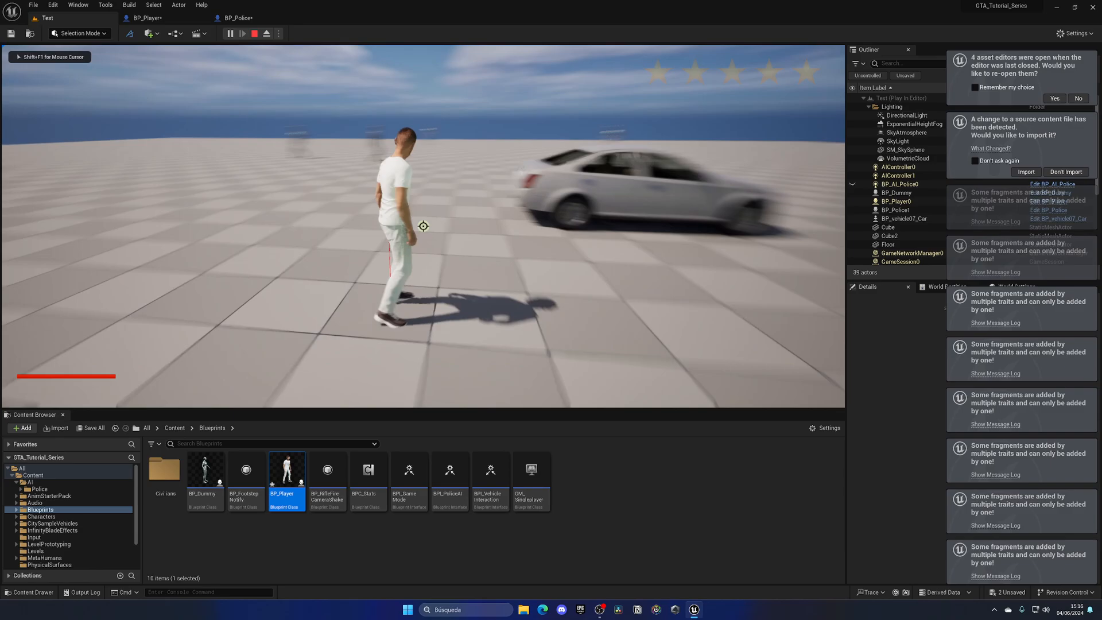
pyautogui.click(265, 33)
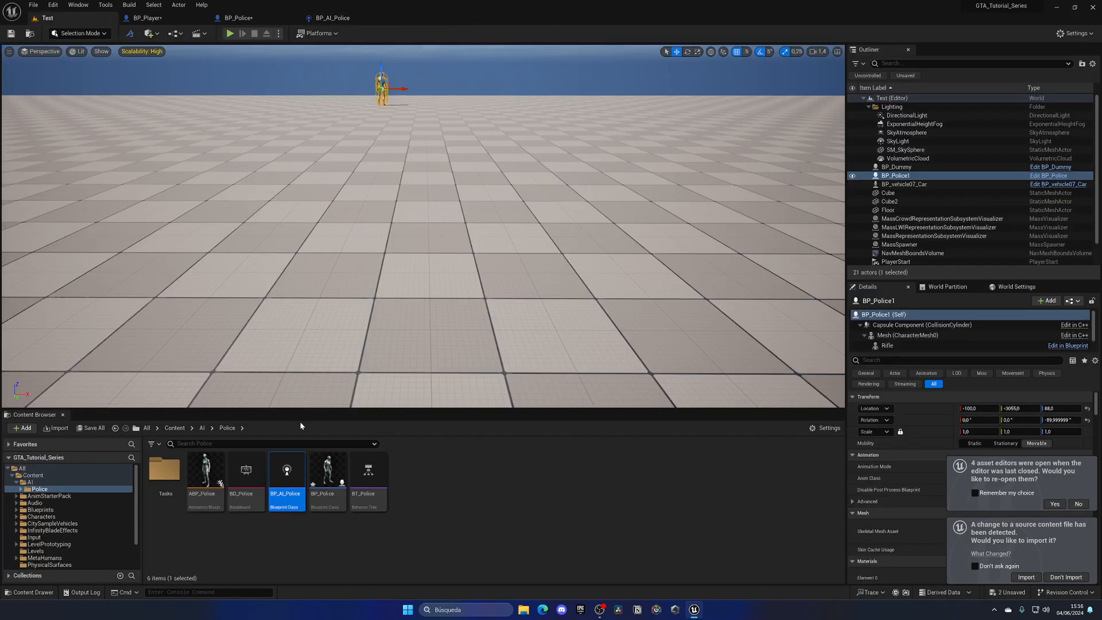
# In BP_AI_Police, add Get Owner for AIPerception feeding a Cast To BP node
pyautogui.doubleClick(164, 470)
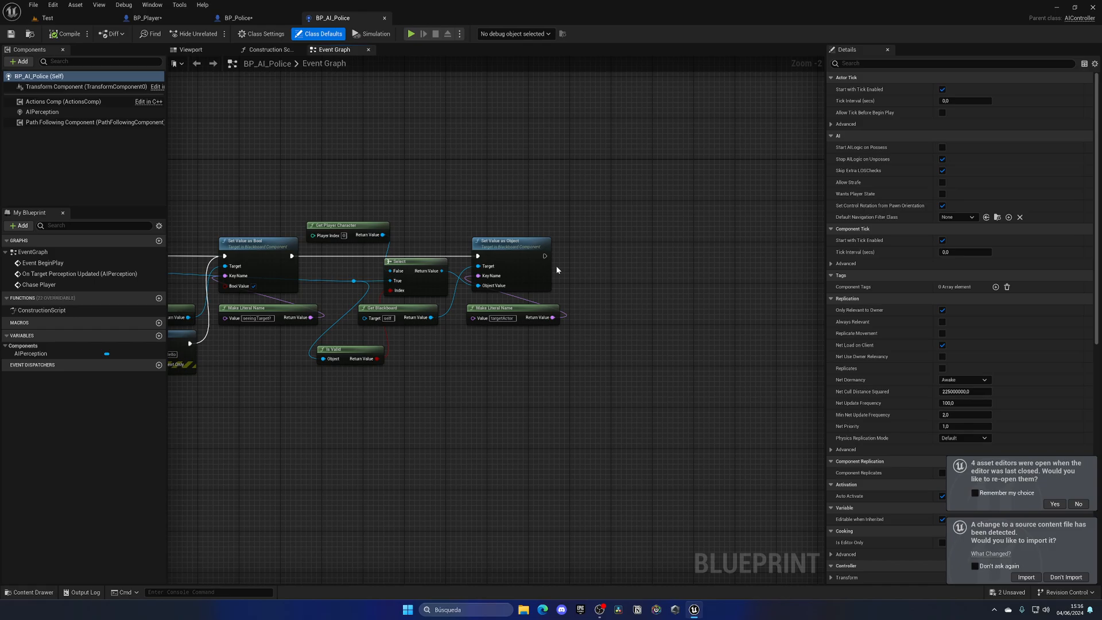
pyautogui.moveTo(554, 211)
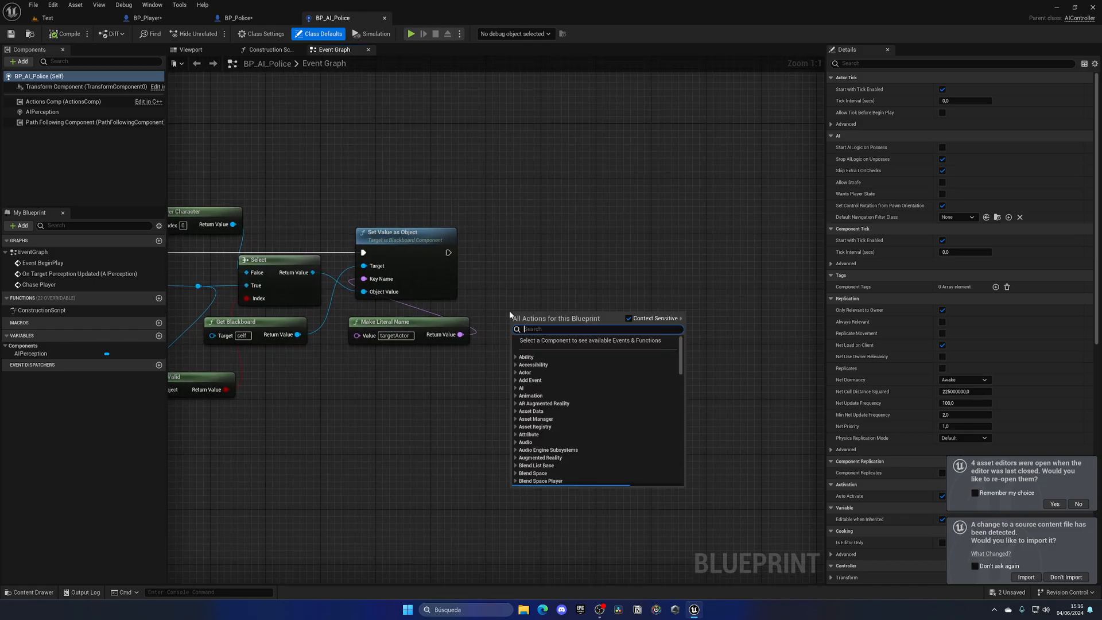
pyautogui.write('get own')
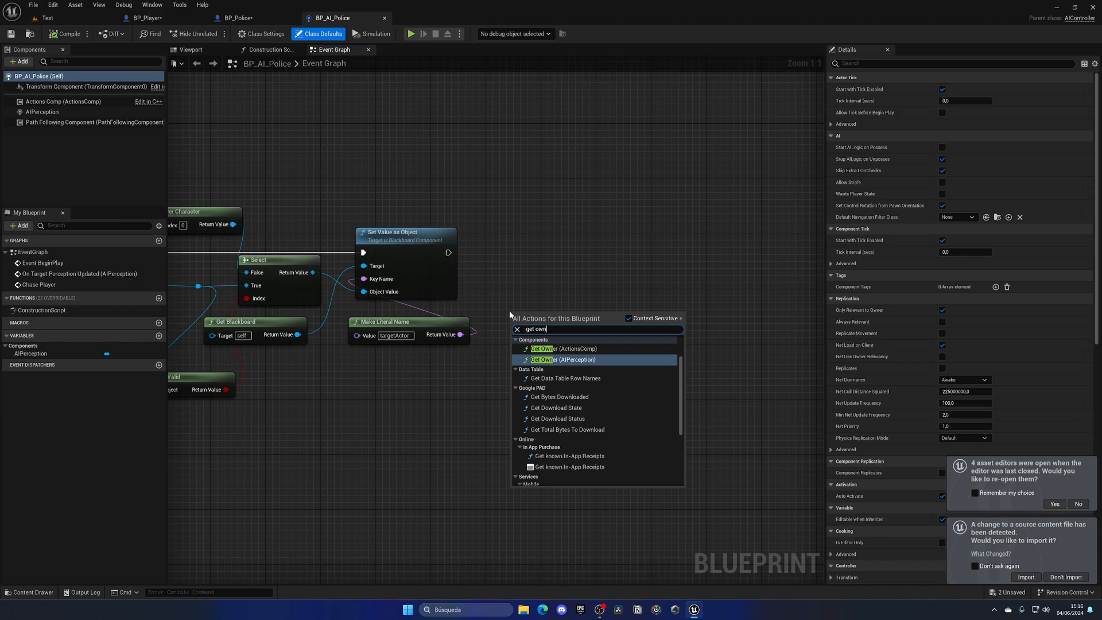
pyautogui.click(562, 359)
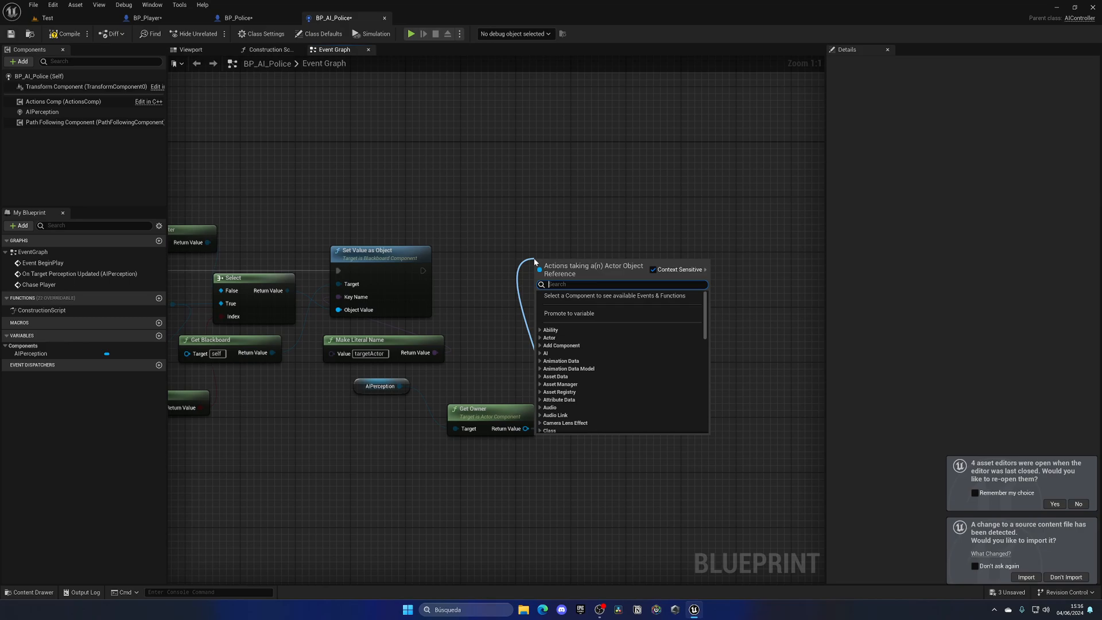
pyautogui.write('cast to bp')
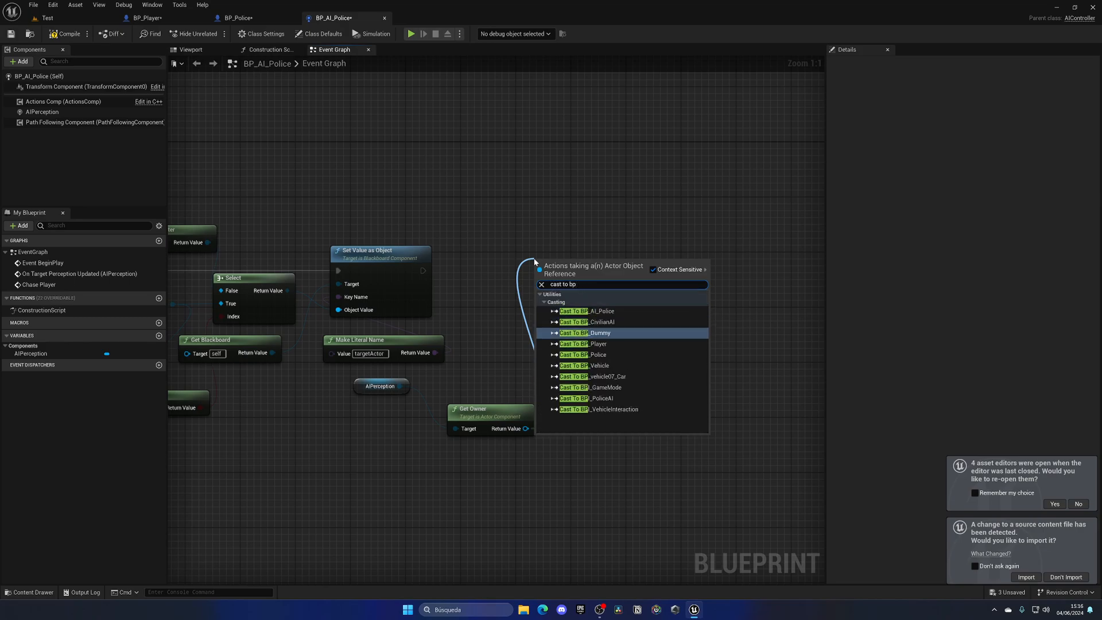
pyautogui.click(581, 355)
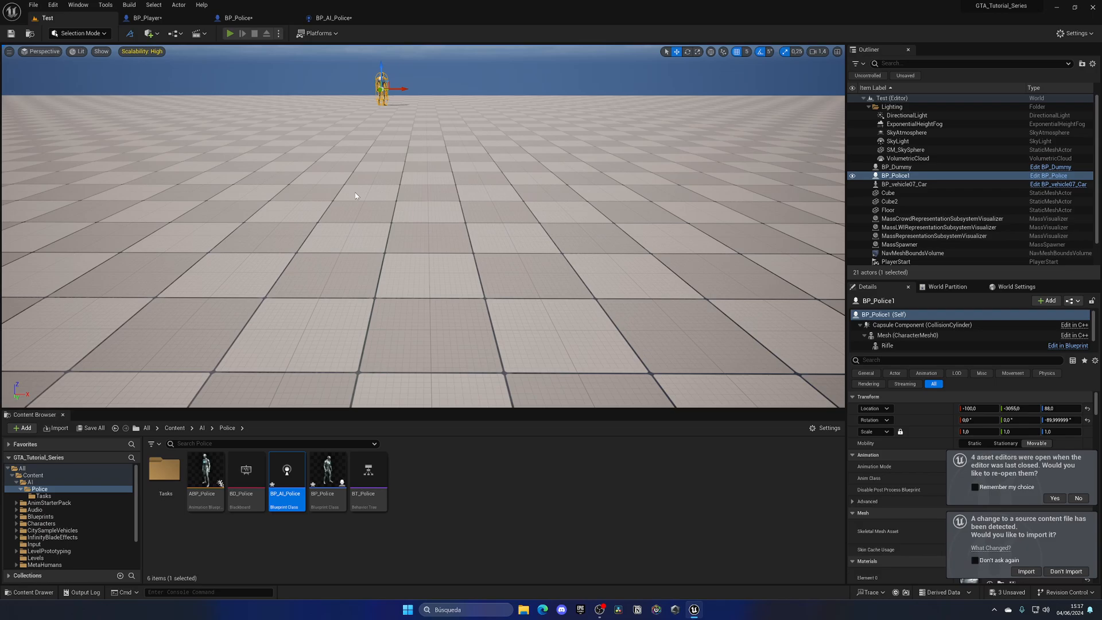
# Navigate the Content Browser back up to the Blueprints folder
pyautogui.click(229, 33)
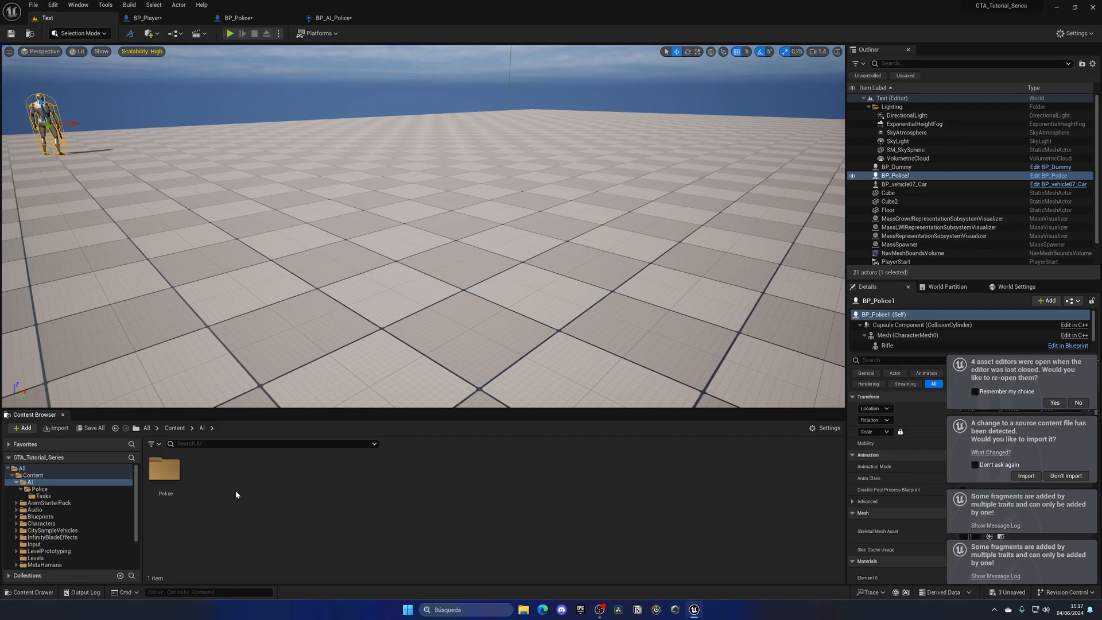
pyautogui.click(40, 516)
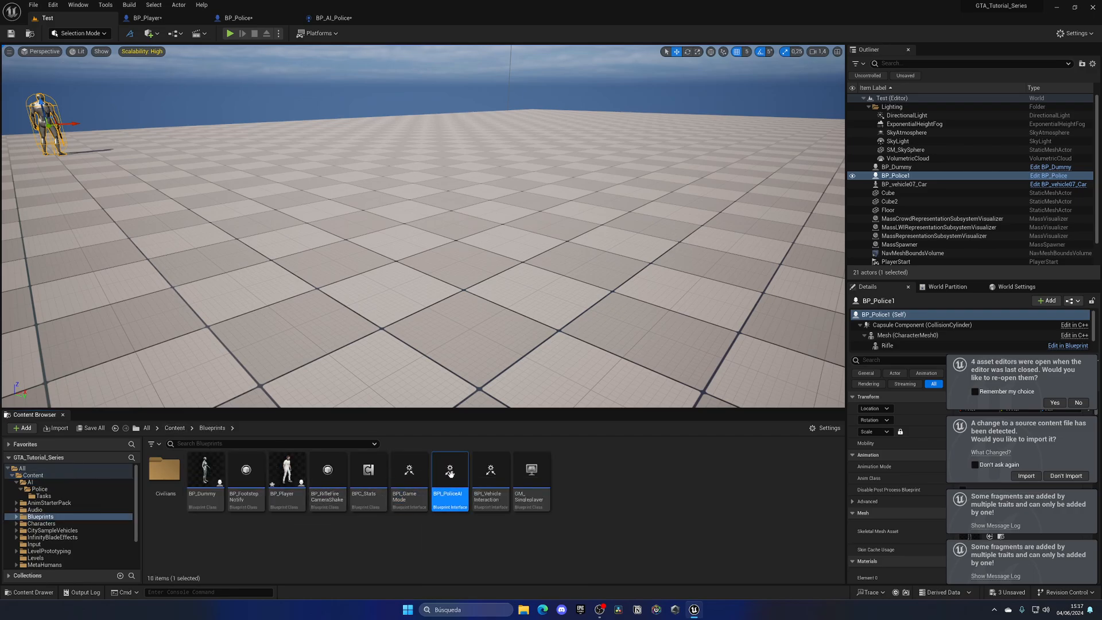
# Check BPI_PoliceAI, then wire BP_Police's Event Run into the walk speed setter
pyautogui.doubleClick(450, 469)
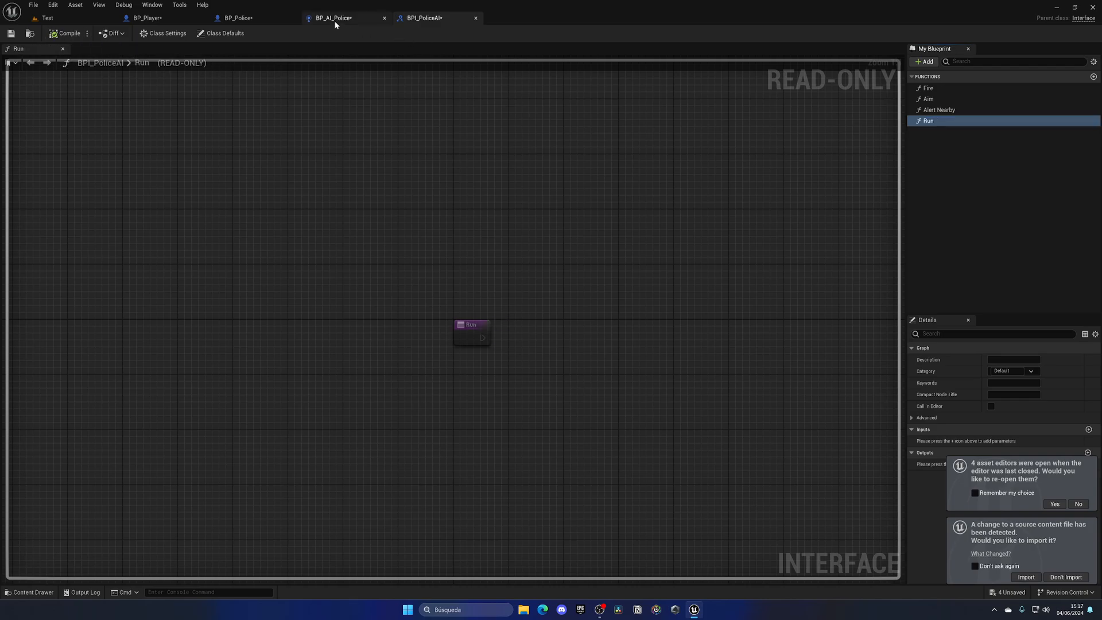
pyautogui.click(239, 17)
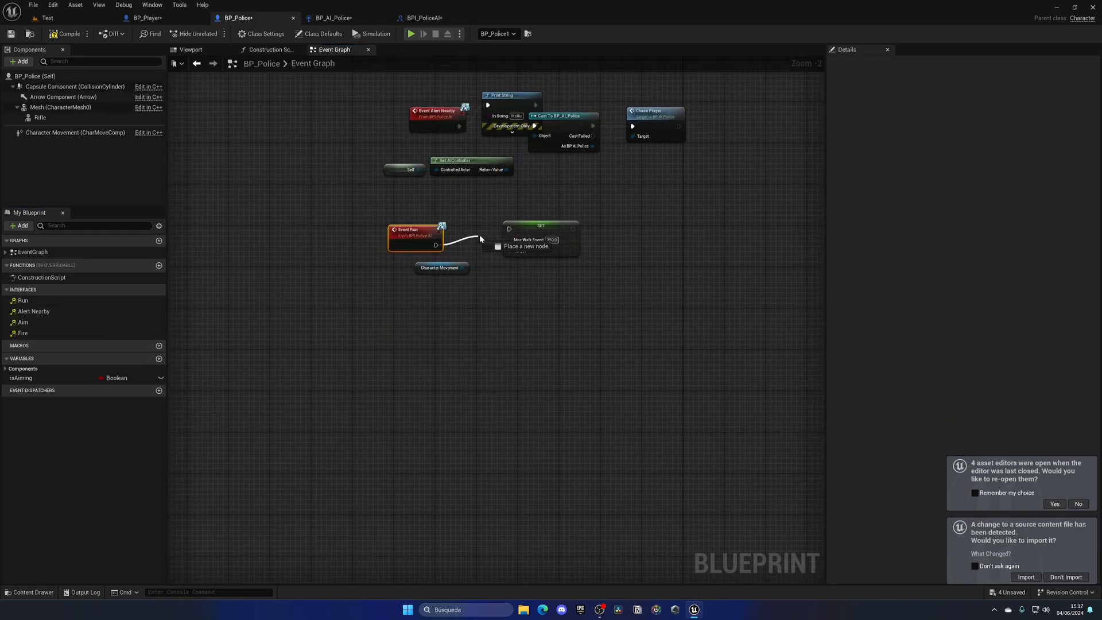
pyautogui.click(331, 17)
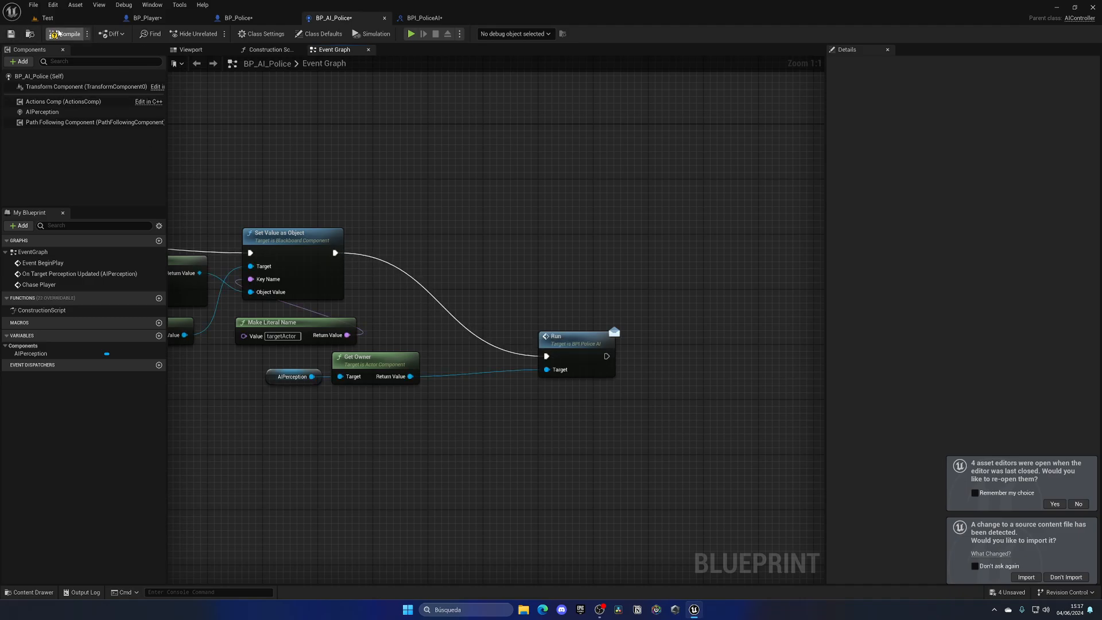
pyautogui.click(411, 33)
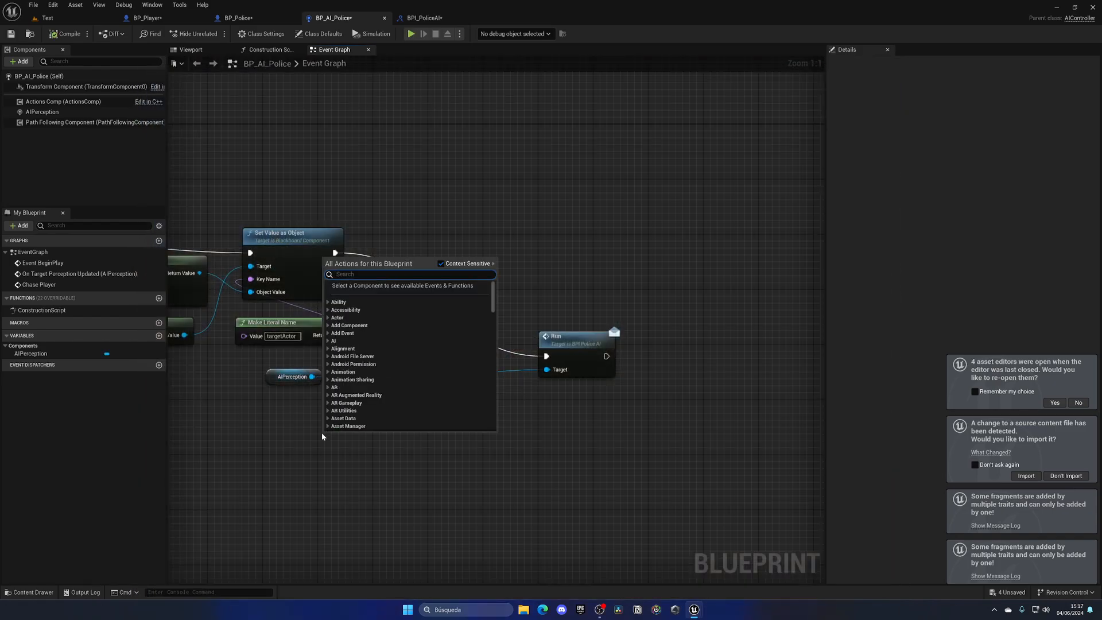
# Target BP_AI_Police's Run call at a self Get Owner node, compile until it succeeds, and play
pyautogui.write('get owner')
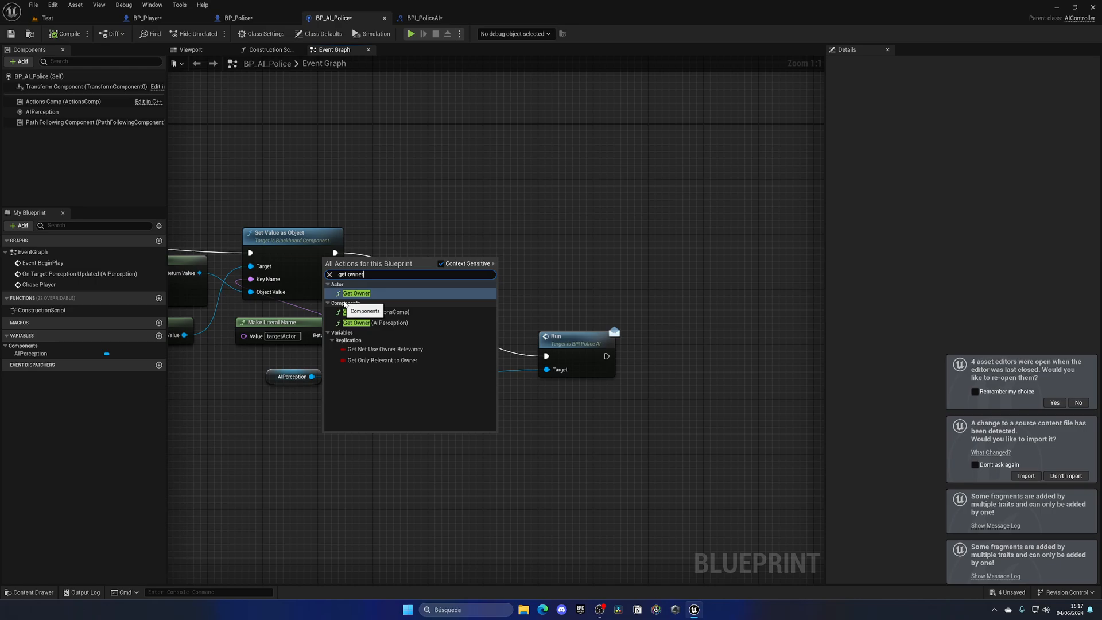
pyautogui.moveTo(355, 293)
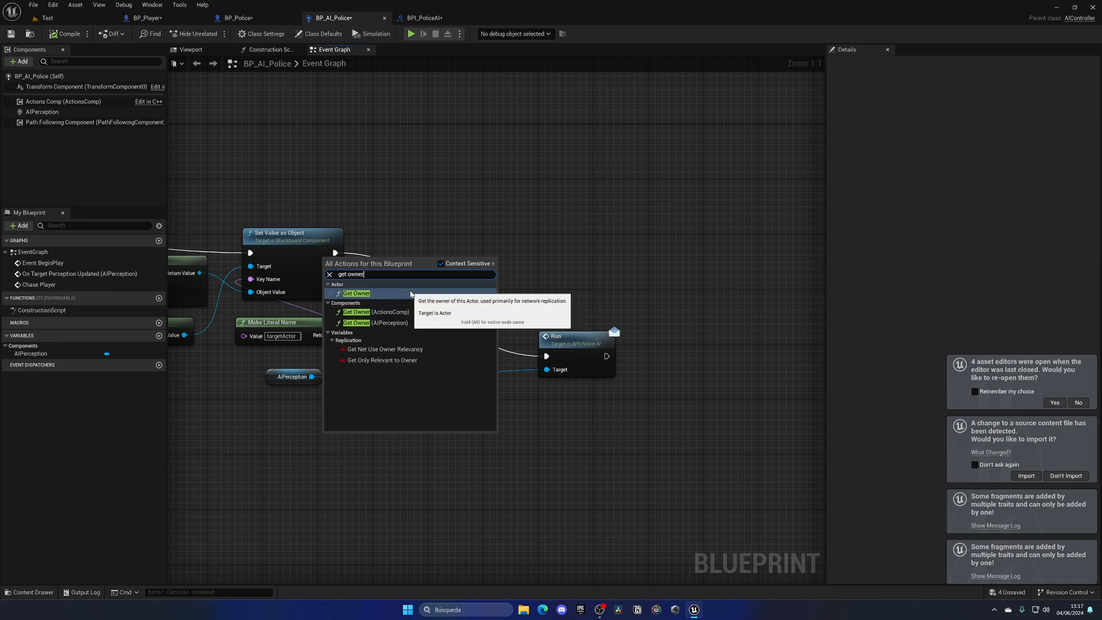
pyautogui.click(356, 292)
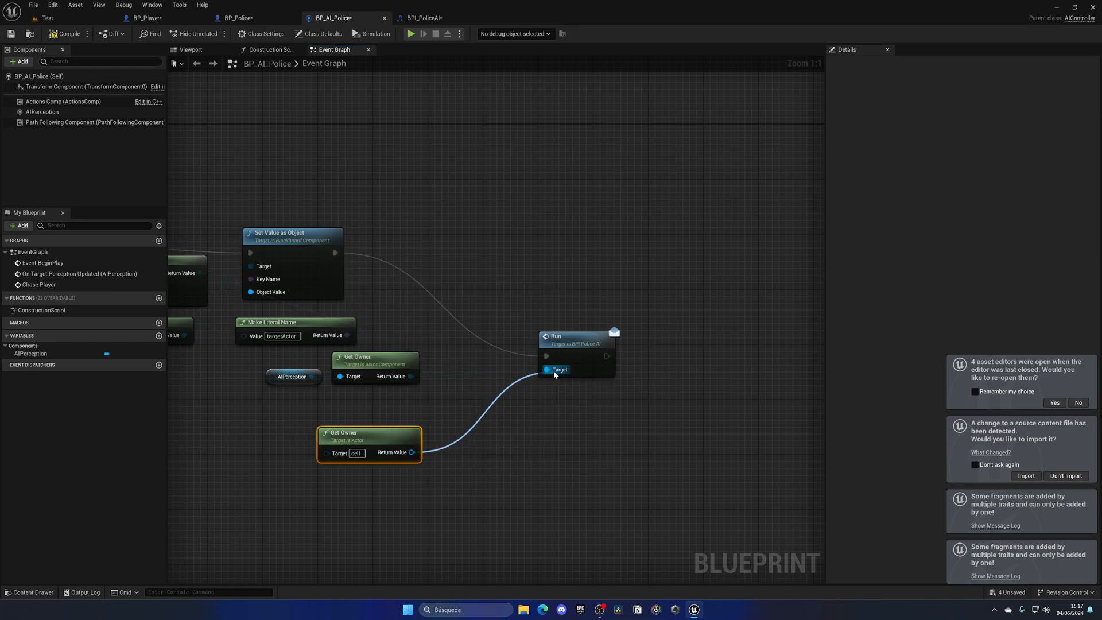
pyautogui.click(67, 33)
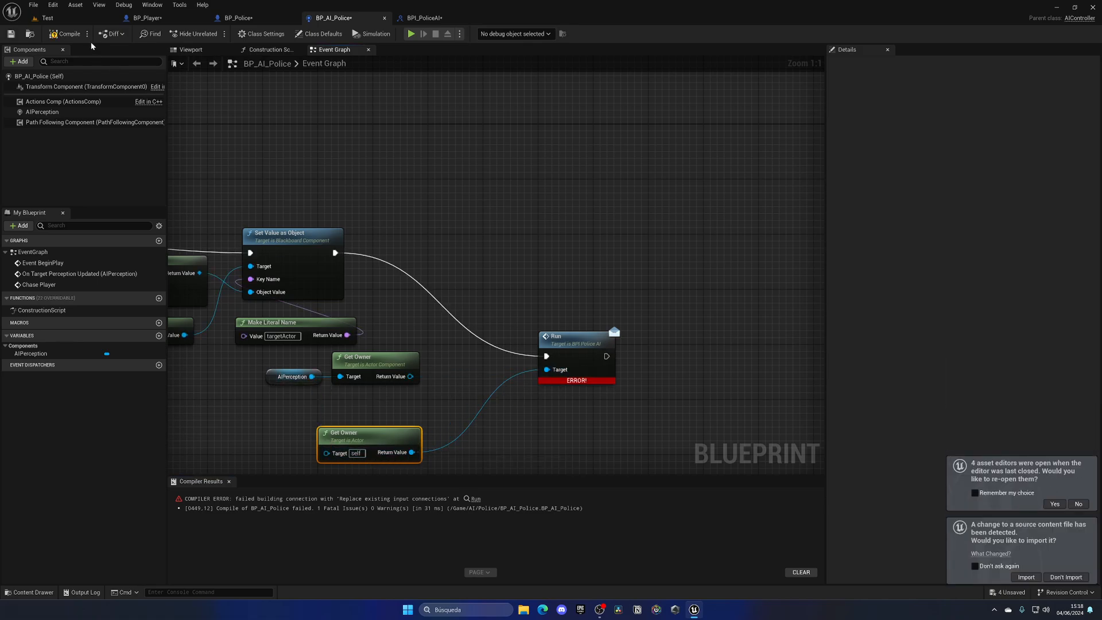
pyautogui.click(67, 33)
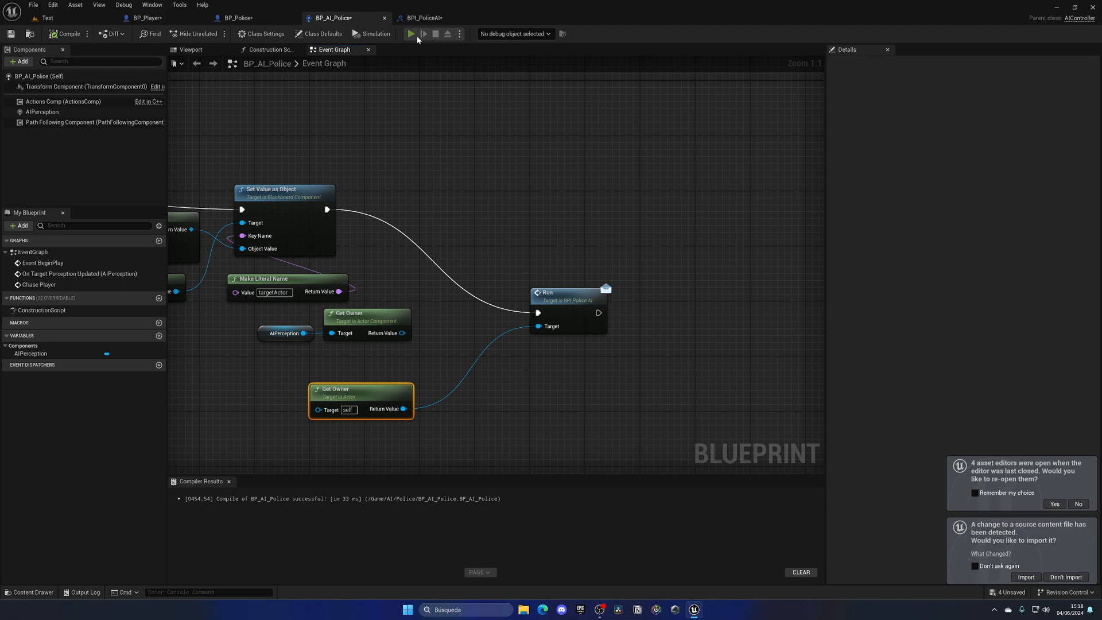
pyautogui.click(411, 33)
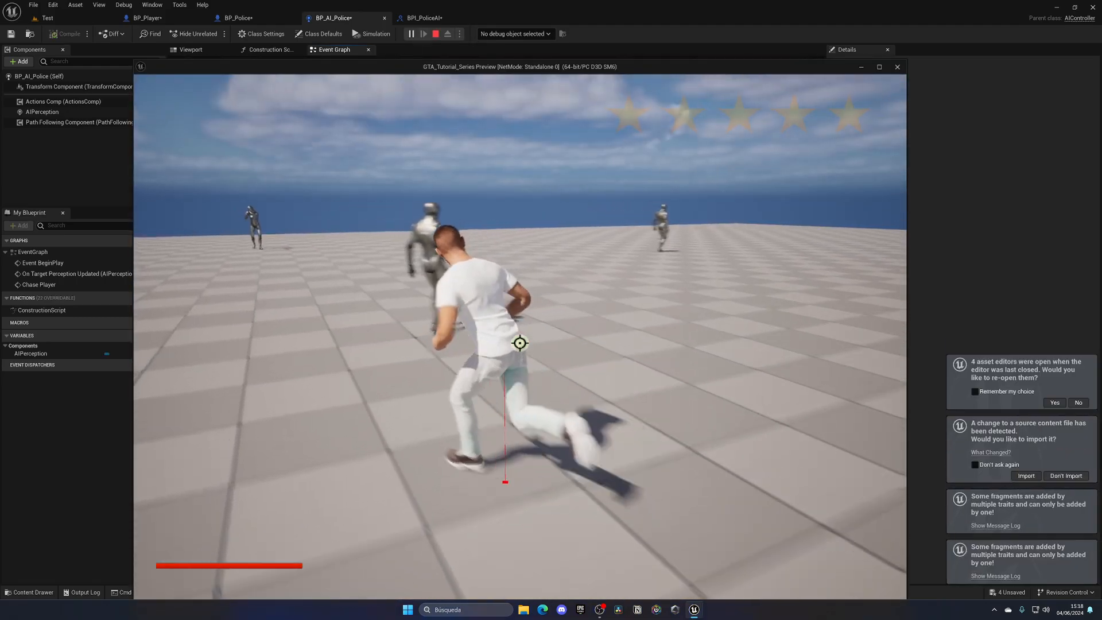
# End the play session and return to the BP_AI_Police event graph
pyautogui.click(68, 33)
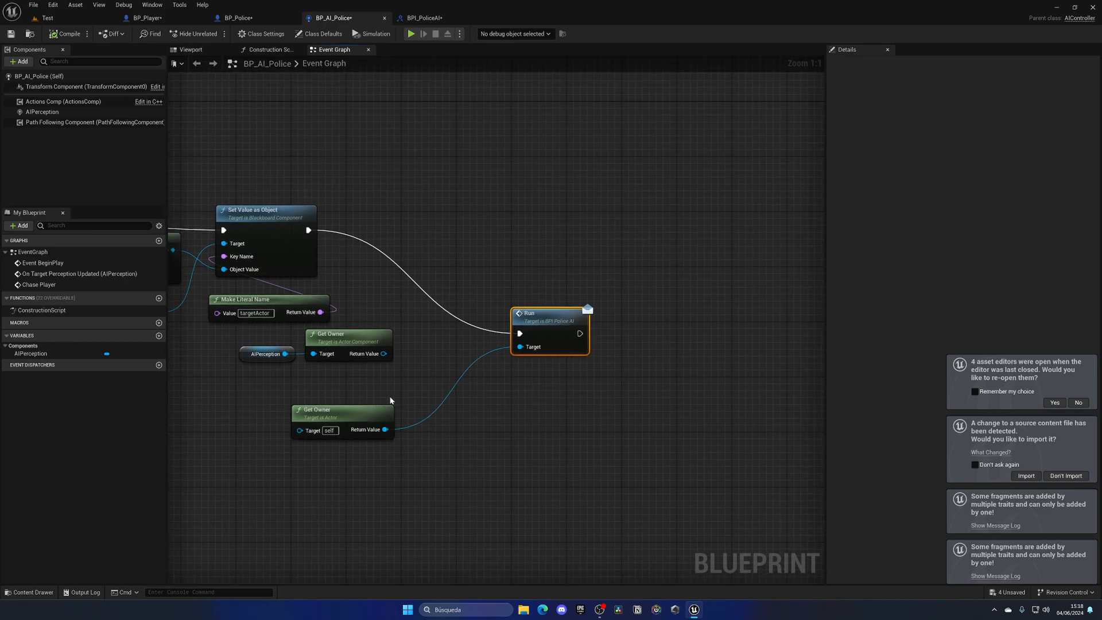
# Select and delete the Run call and both Get Owner nodes from BP_AI_Police's graph
pyautogui.click(342, 410)
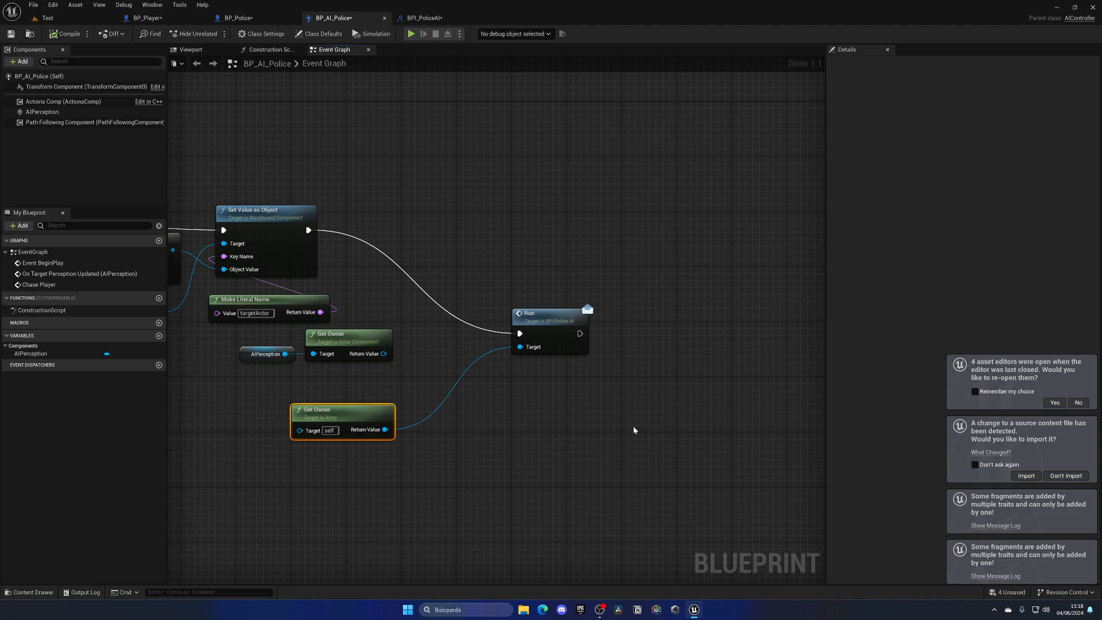
pyautogui.scroll(-3)
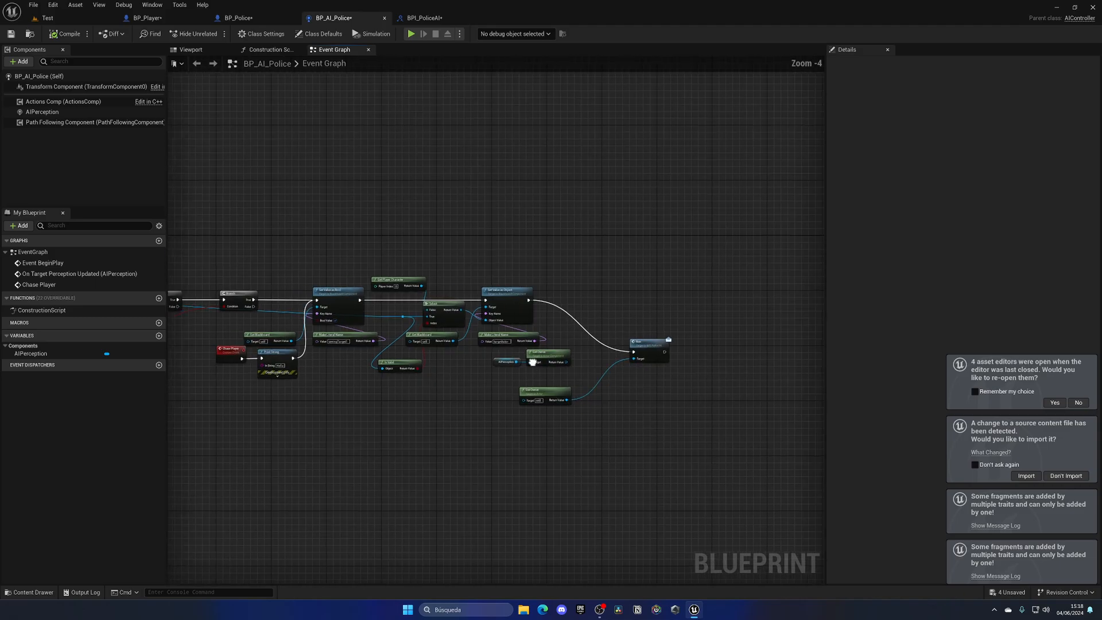
pyautogui.rightClick(446, 358)
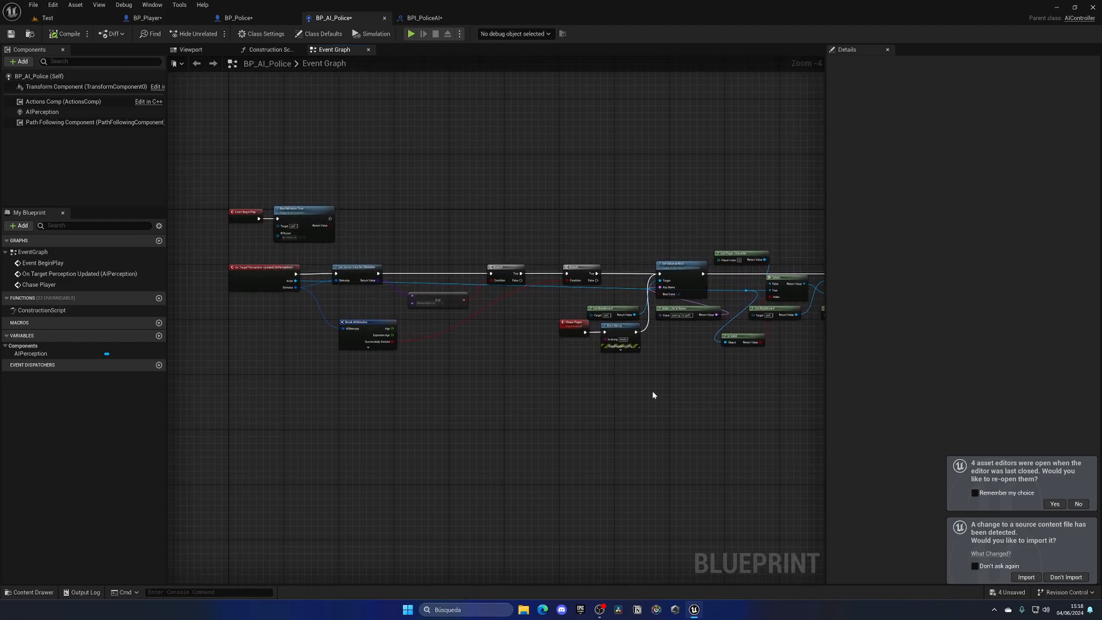
pyautogui.moveTo(653, 395); pyautogui.dragTo(371, 409)
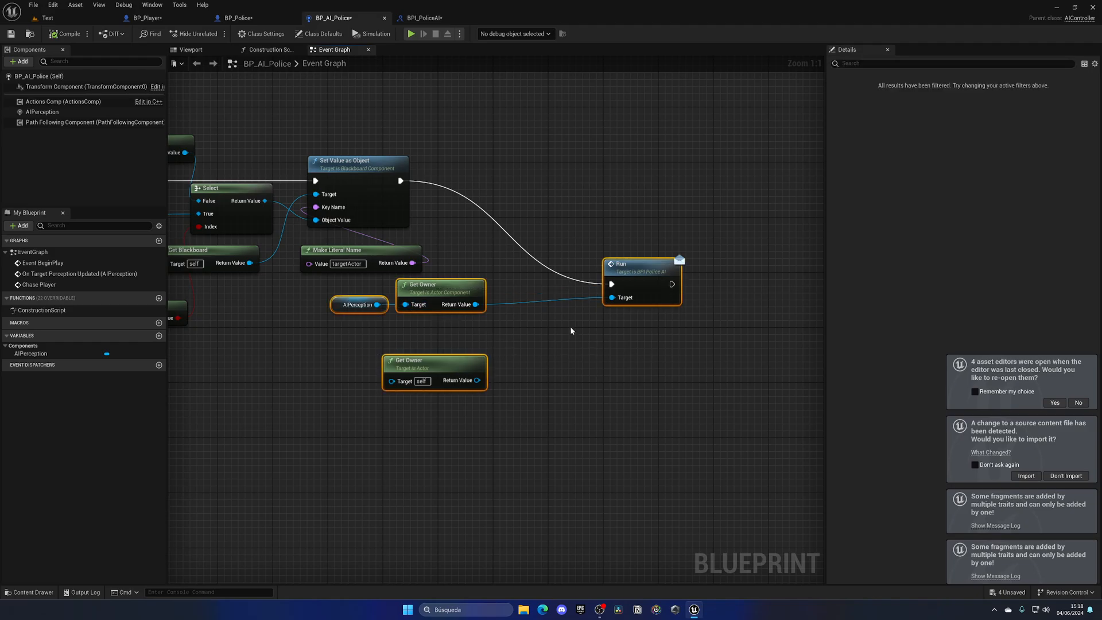
pyautogui.click(66, 33)
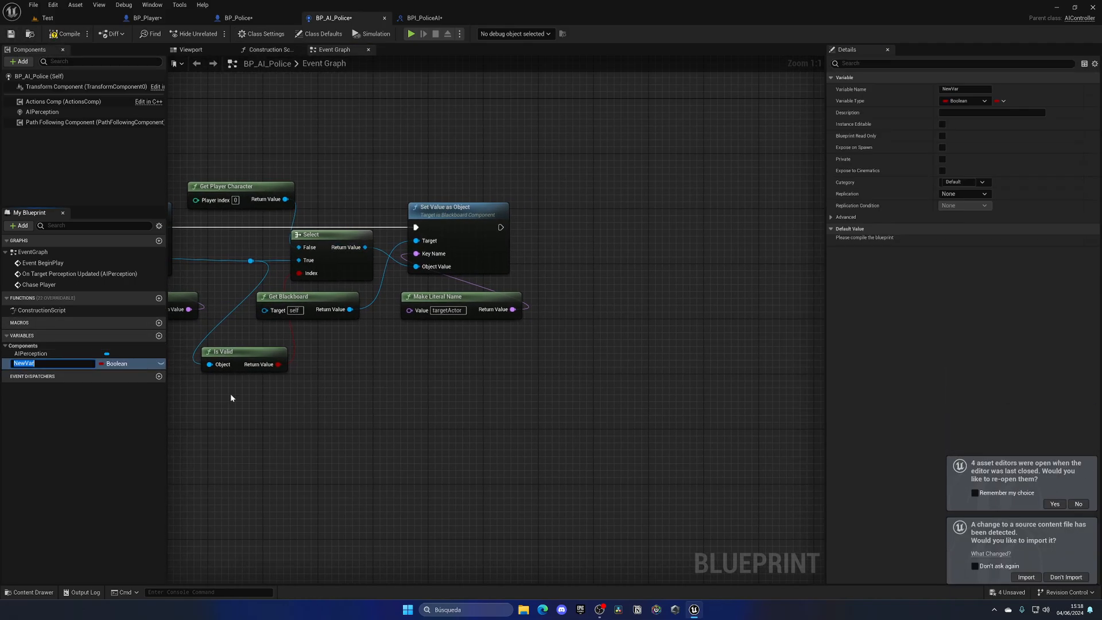
# Name the Boolean shouldRun? and set it true after Set Value as Object, then go to BPI_PoliceAI
pyautogui.write('shouldRun?')
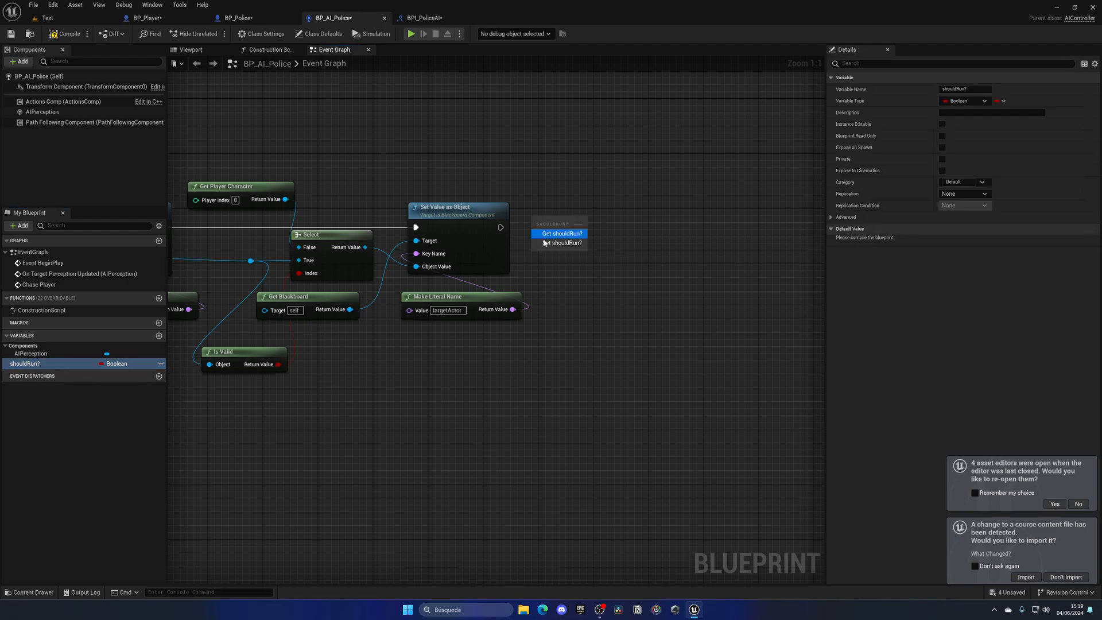
pyautogui.click(560, 242)
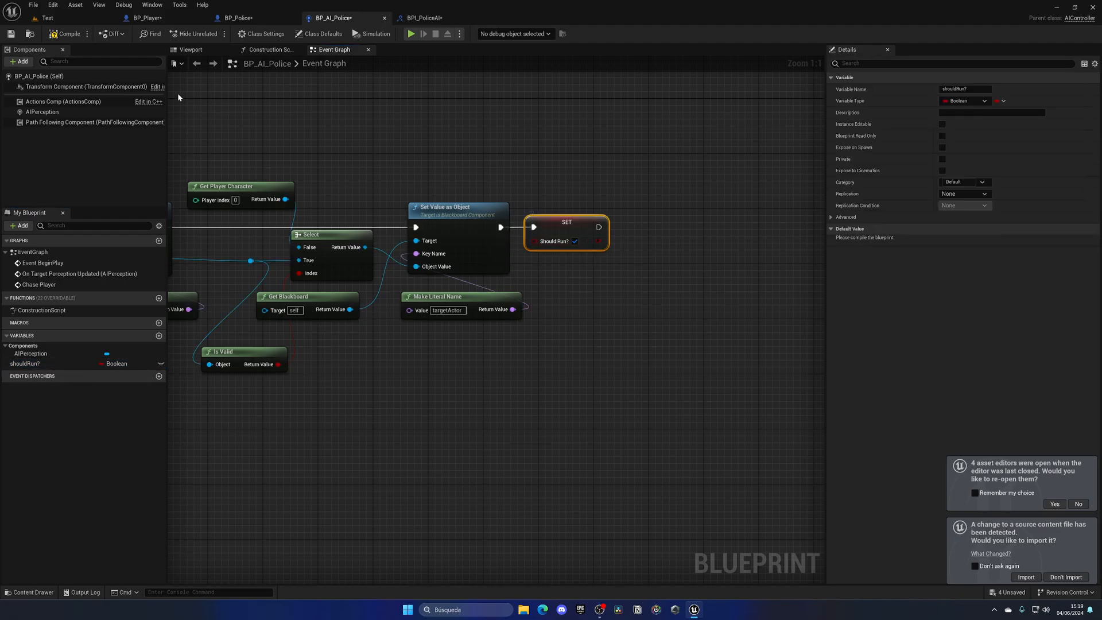
pyautogui.click(421, 17)
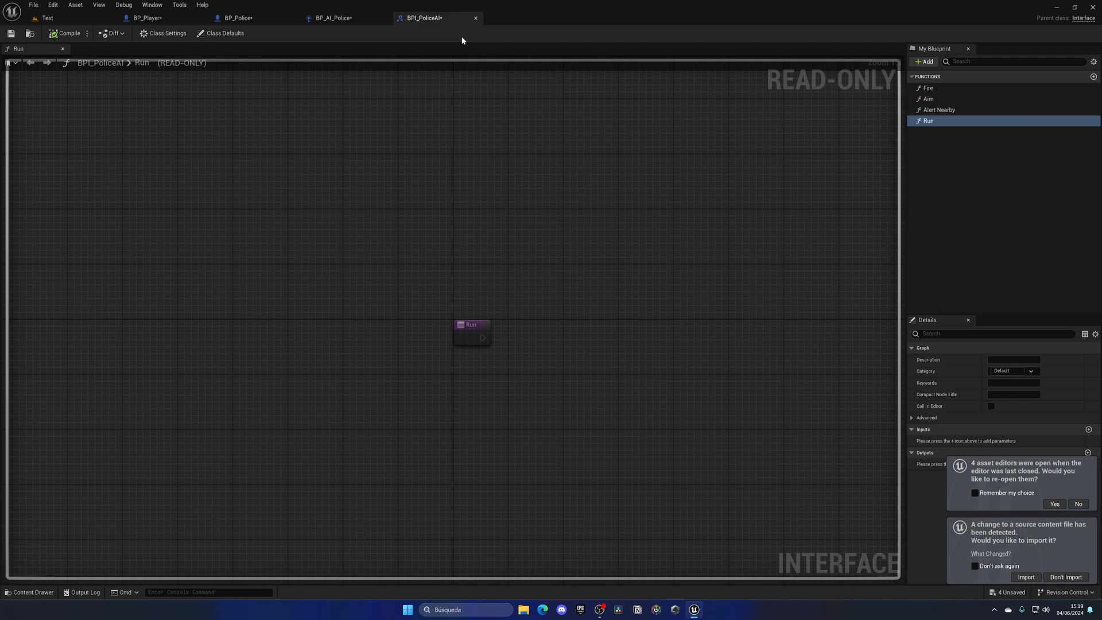
# In BP_Police's Event Tick, read the AI controller's Should Run? and call Run on the True branch
pyautogui.click(235, 17)
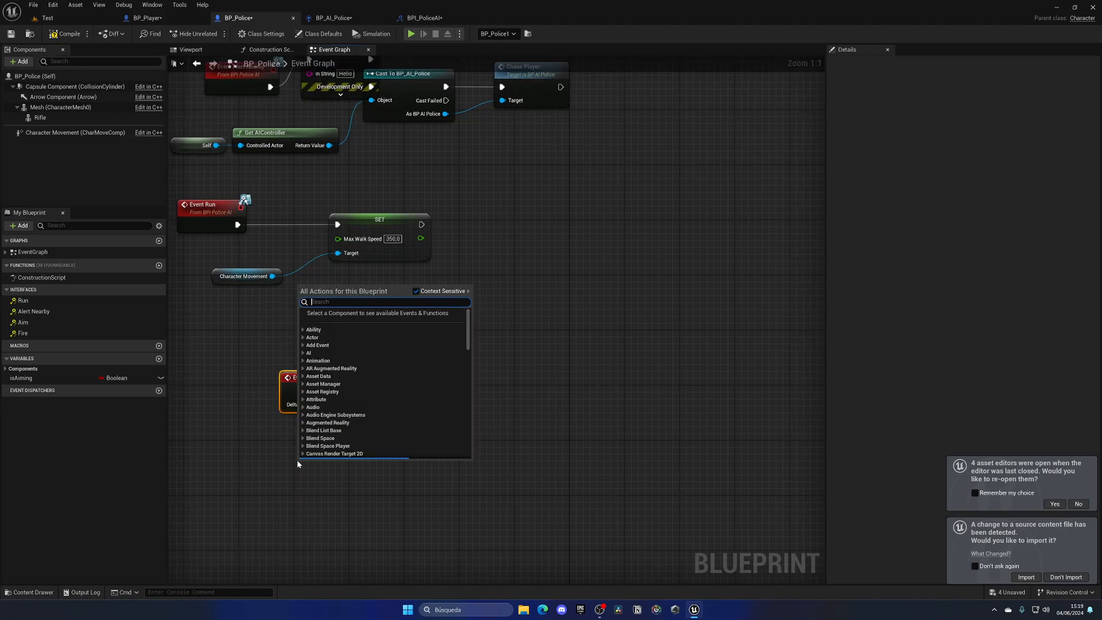
pyautogui.write('get sho')
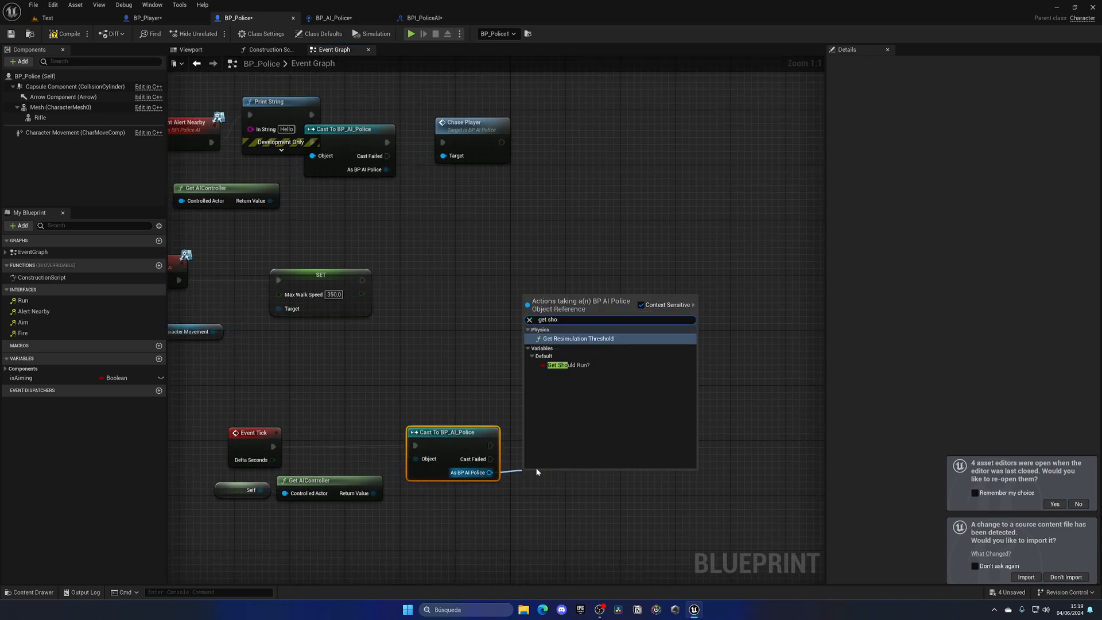
pyautogui.click(568, 364)
pyautogui.write('ru')
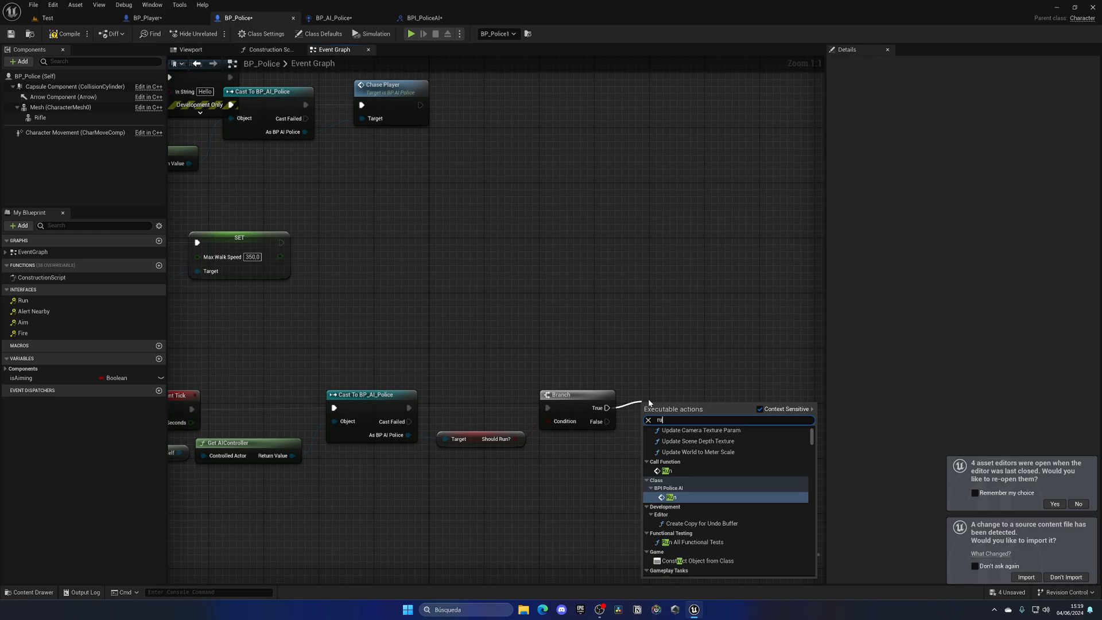
pyautogui.click(669, 496)
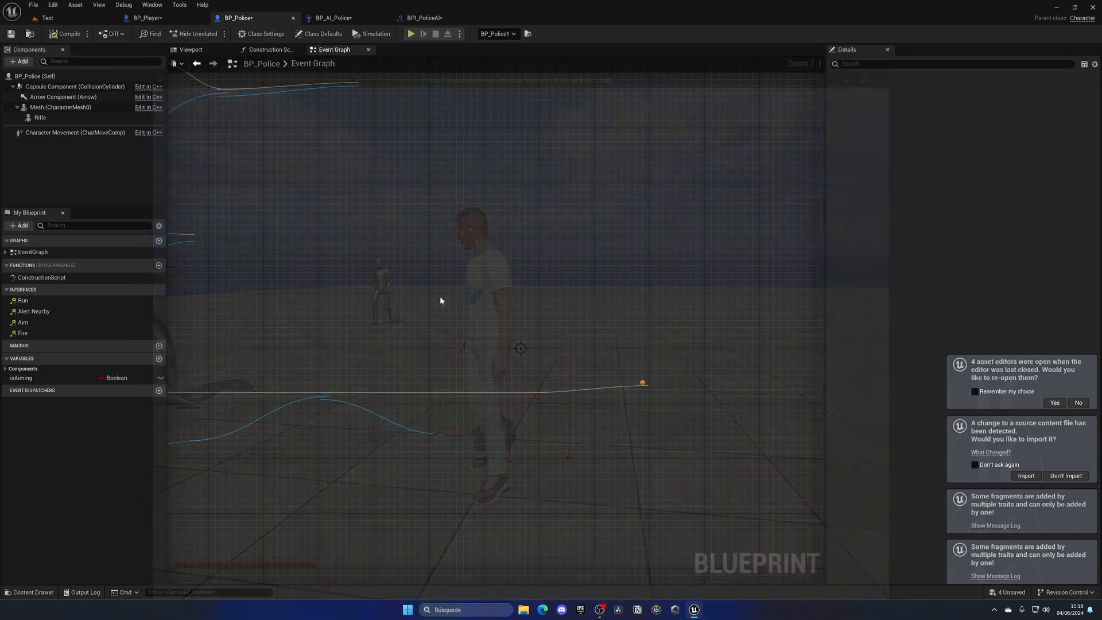
pyautogui.click(40, 117)
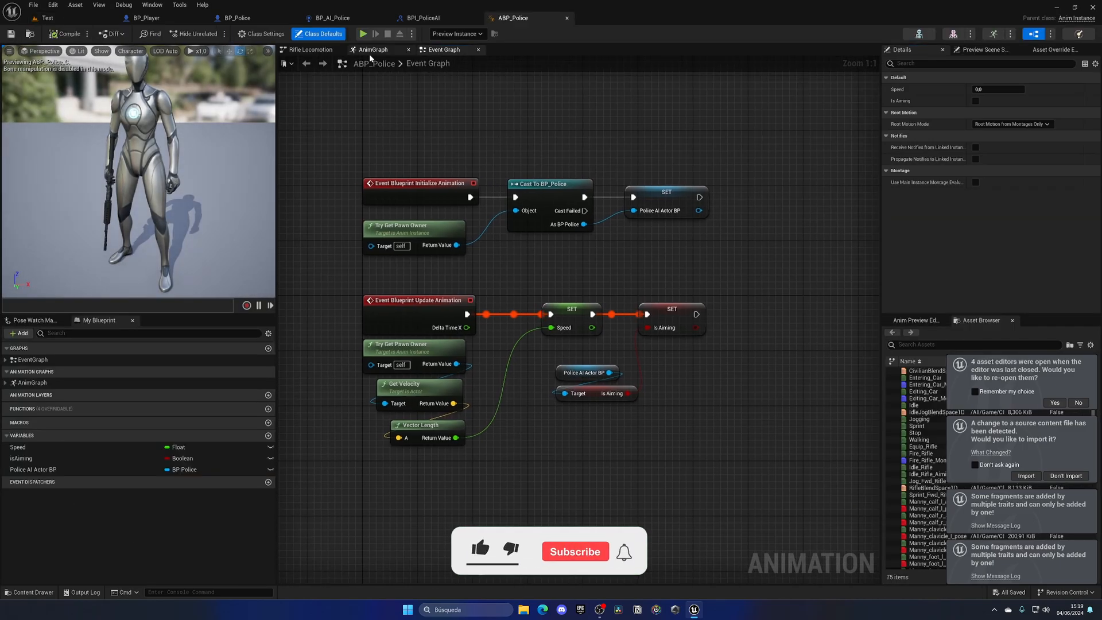
# Raise CivilianBlendSpace1D's Speed axis maximum to 350 and search the Asset Browser for jog
pyautogui.click(373, 49)
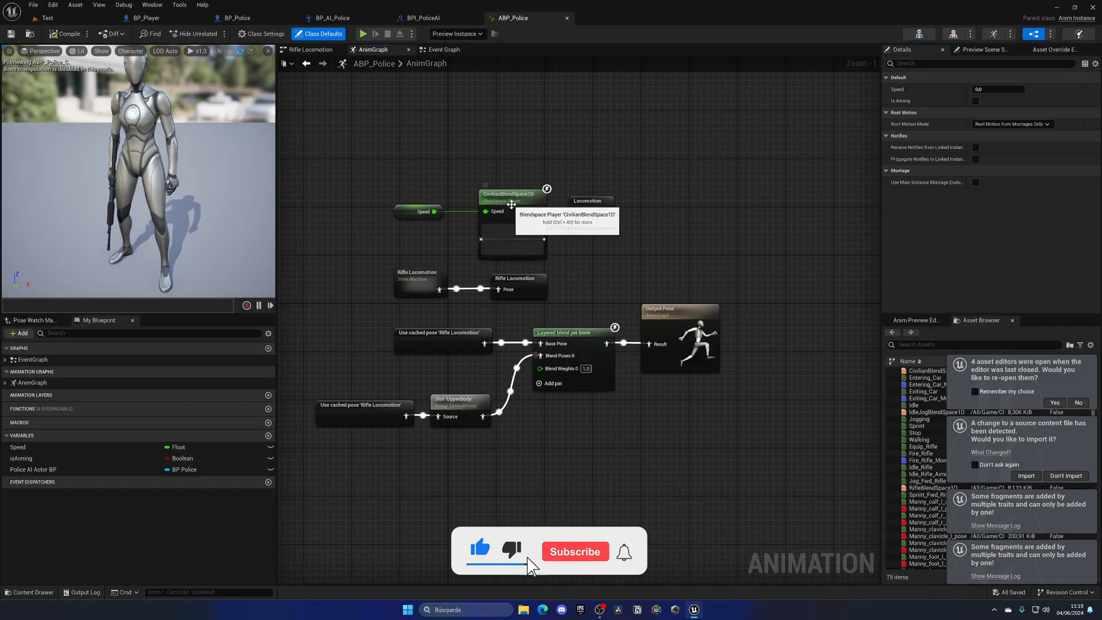
pyautogui.doubleClick(510, 196)
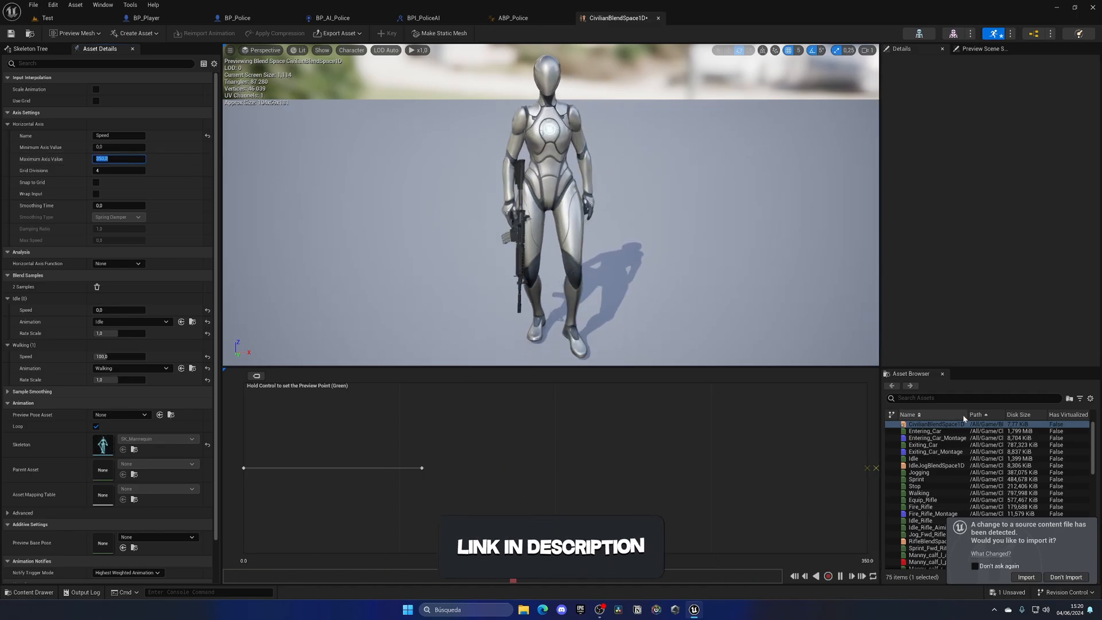
pyautogui.write('jog')
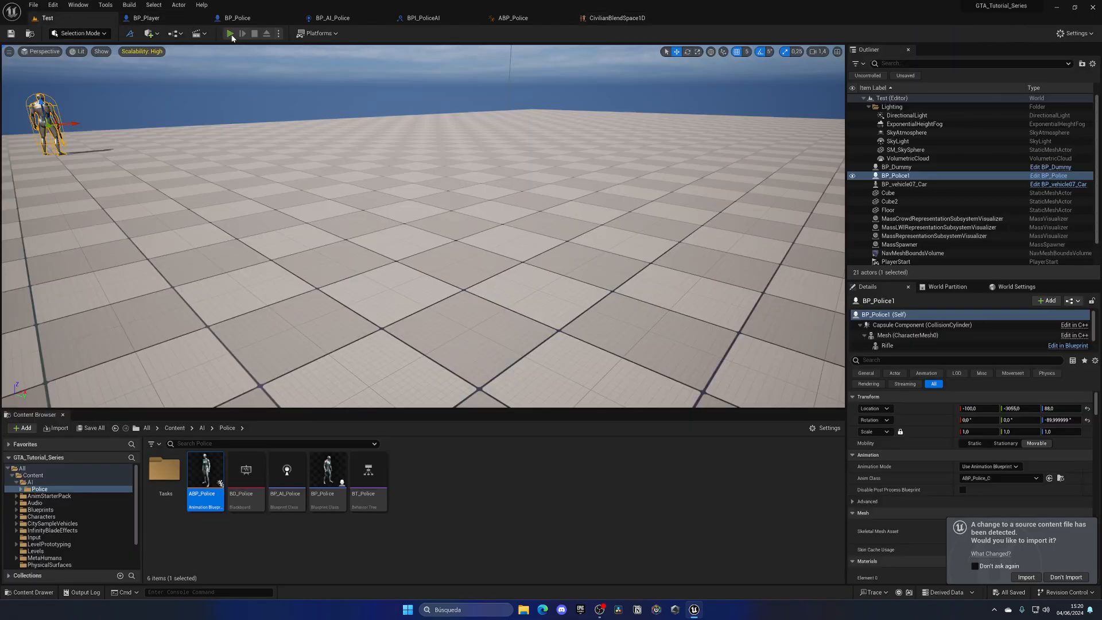
# Play the Test level to check the police now run after the player
pyautogui.click(229, 33)
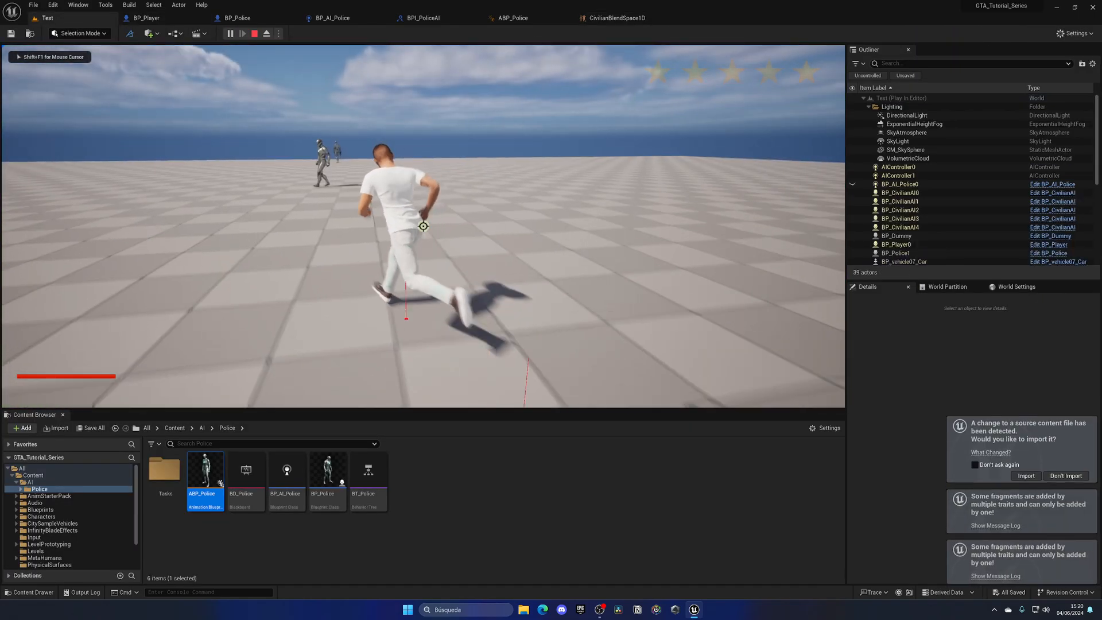